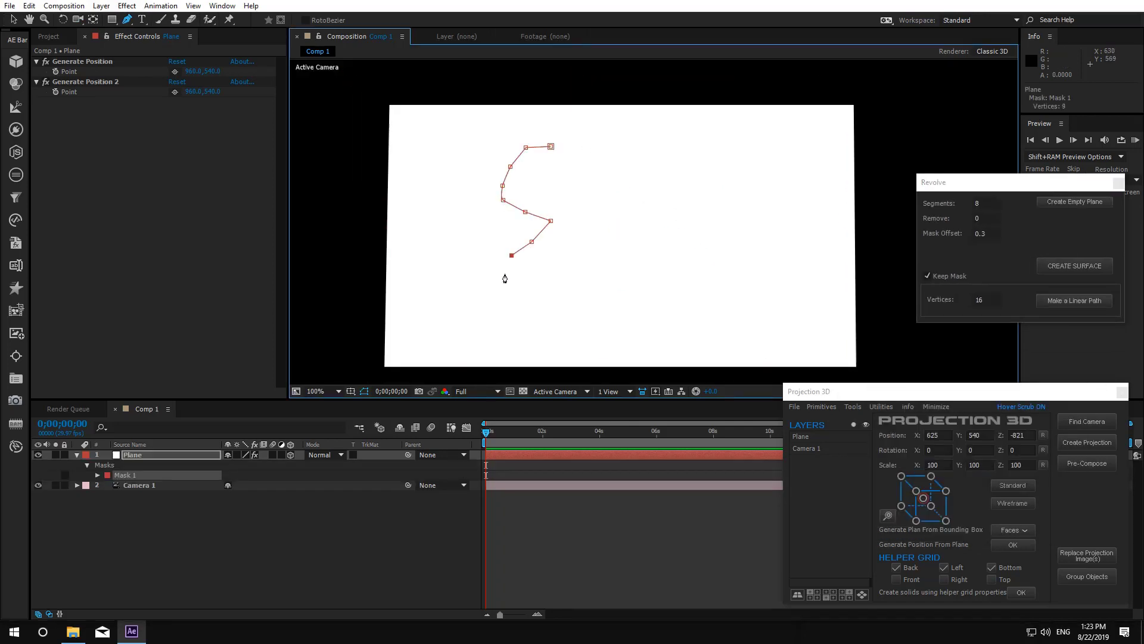
Step: Add a final point to the S-curve profile and revolve it into a Plane Revolved surface
click(1074, 266)
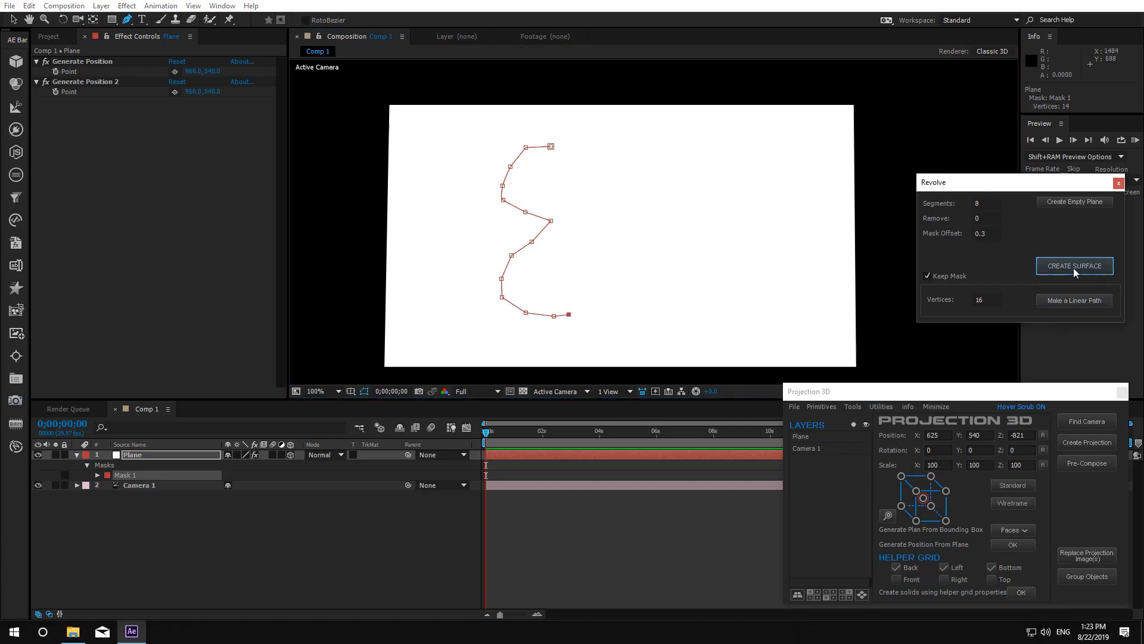
click(1074, 266)
text(32)
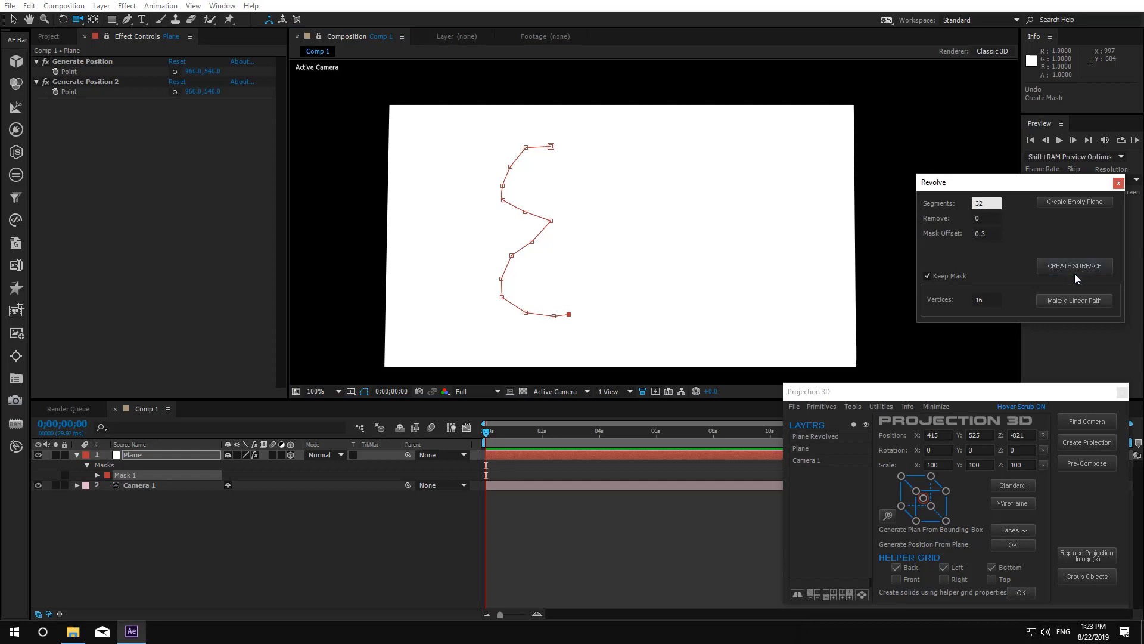
Step: Revolve the profile with 16 segments and 8 removed, giving a partly closed surface
click(1074, 265)
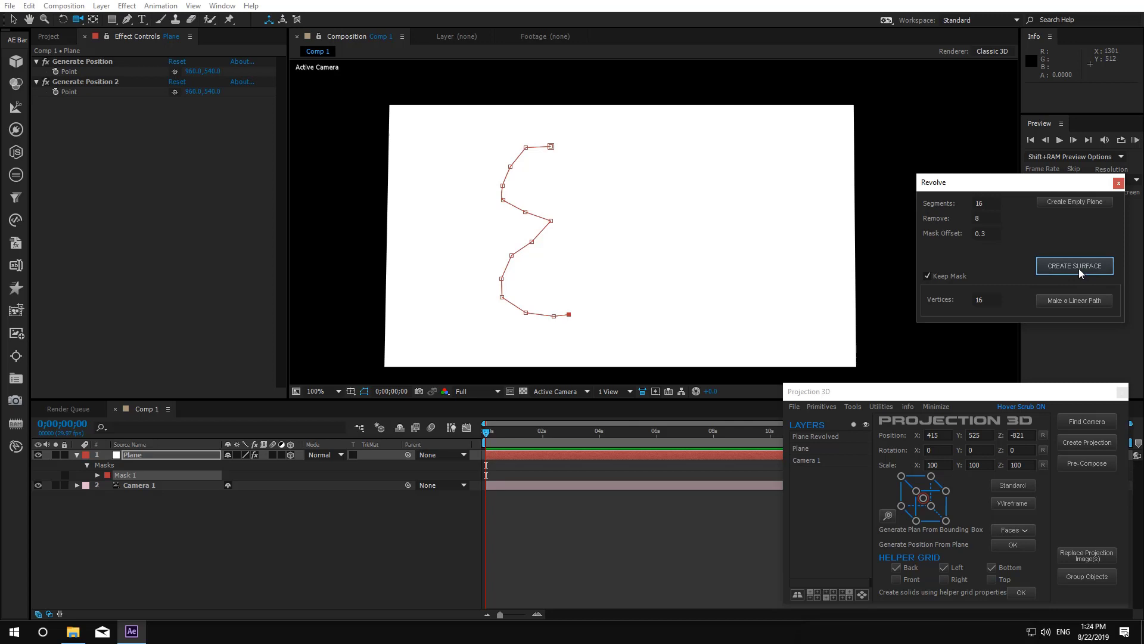
click(1074, 266)
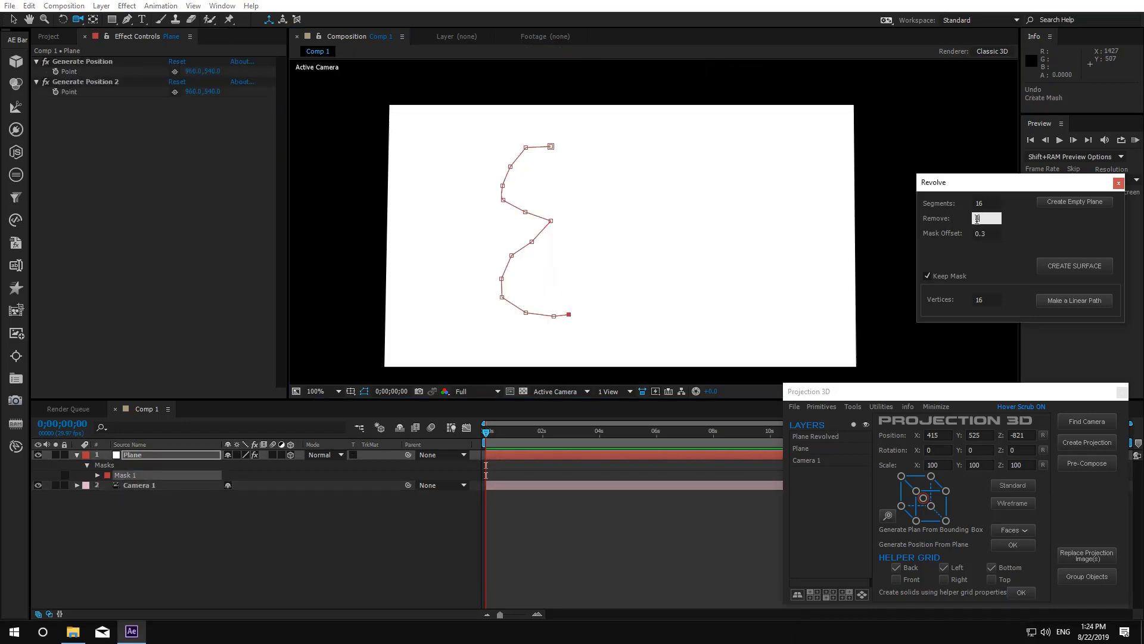
click(1074, 265)
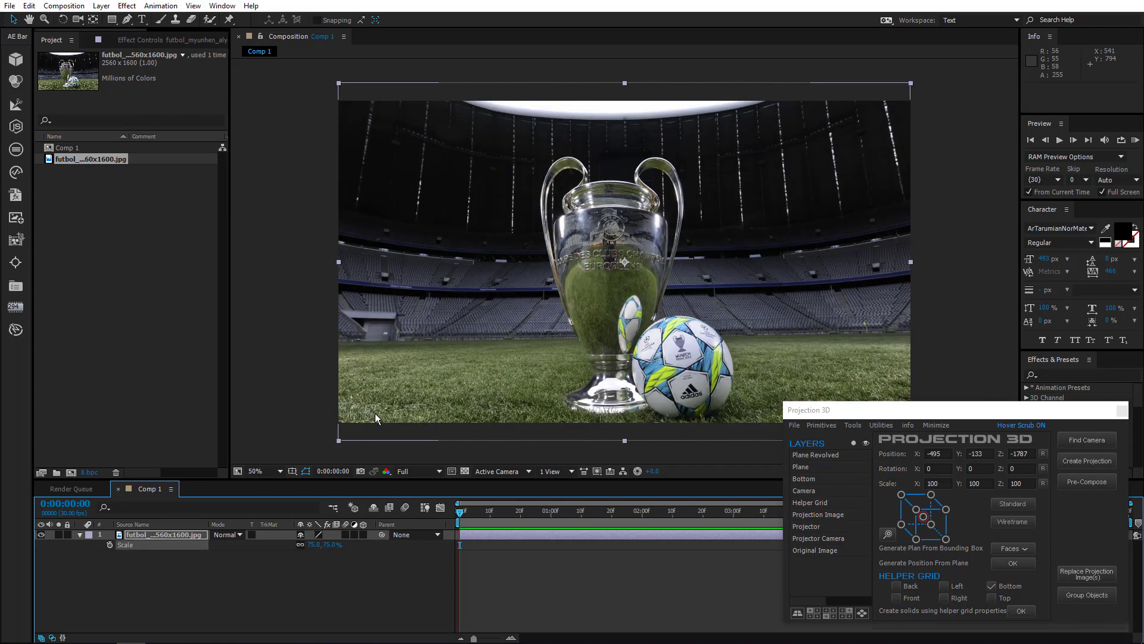
Step: Create a Projection 3D setup from the stadium photo layer with camera and helper grid
click(1087, 460)
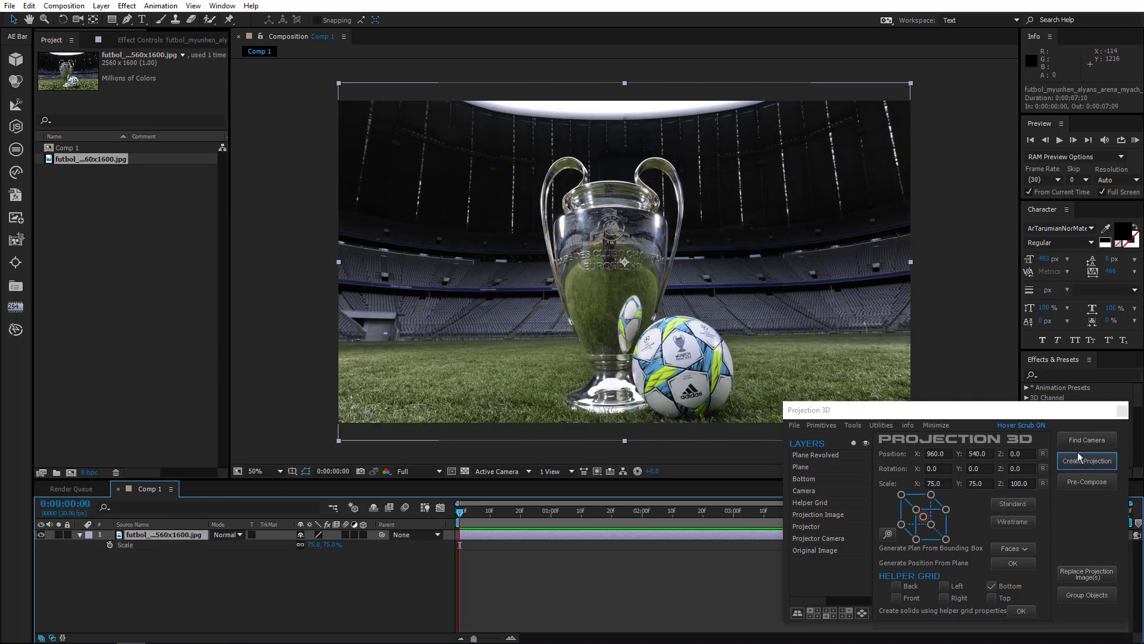
click(1087, 460)
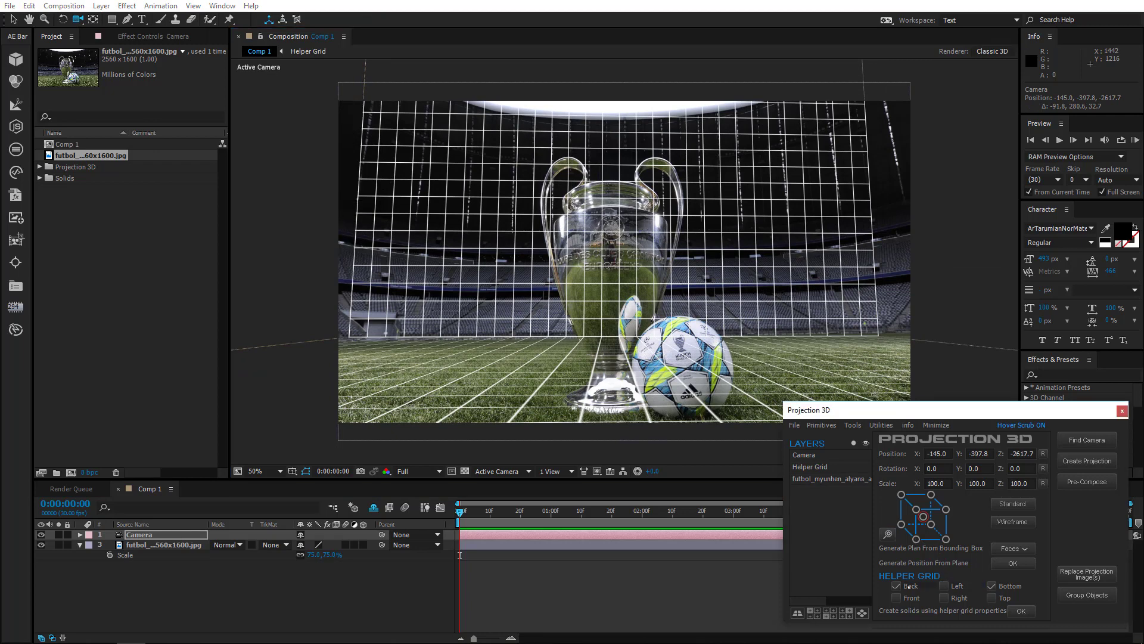
Step: Drop the grid's Back face and pre-compose the projection into 2 scene copies
click(896, 585)
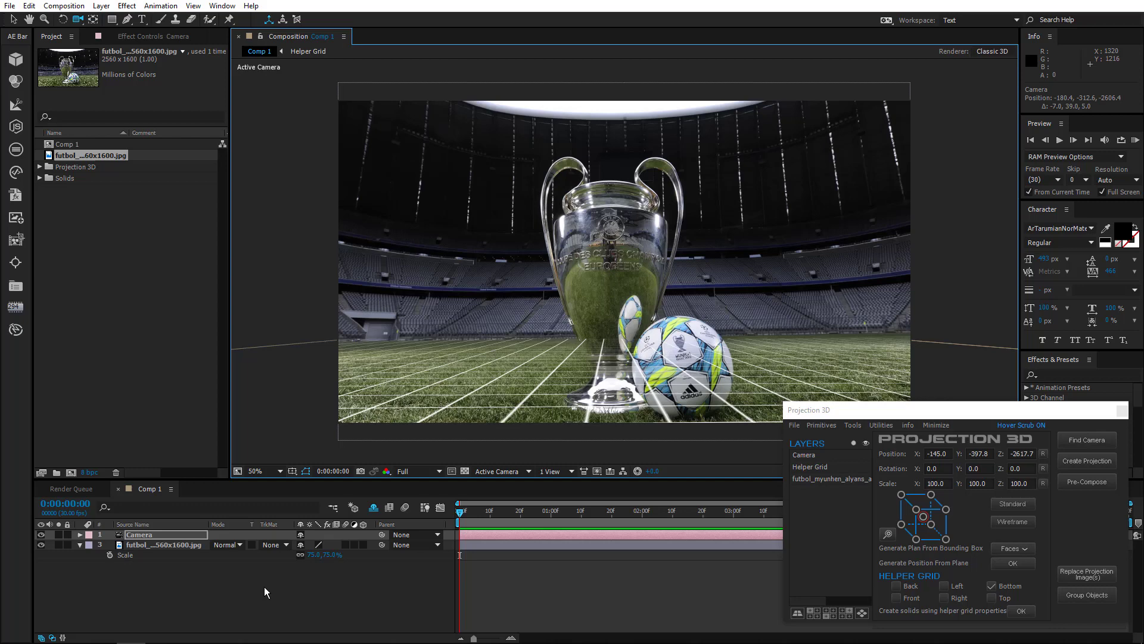
click(166, 545)
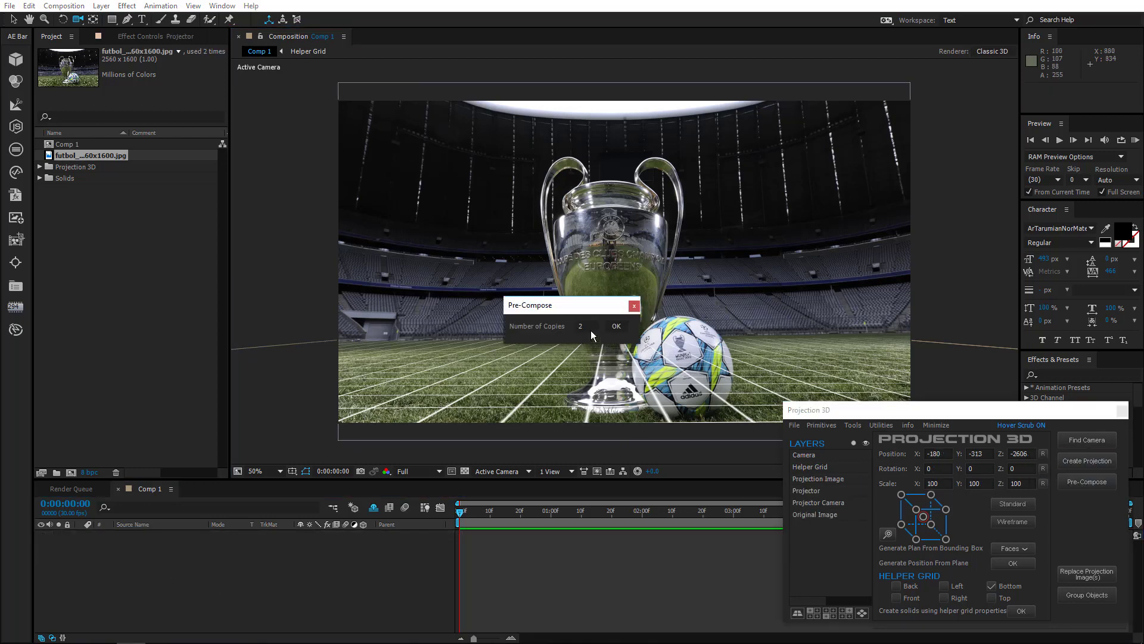
click(616, 325)
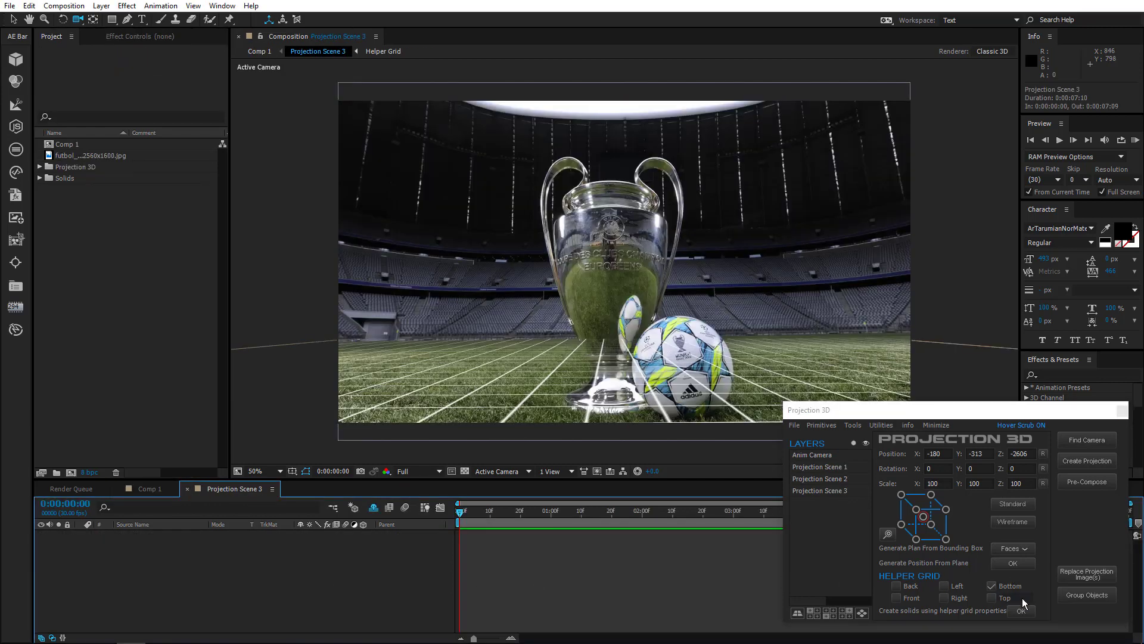
Step: Create the bottom ground solid from the grid and add an empty plane to the scene
click(1022, 611)
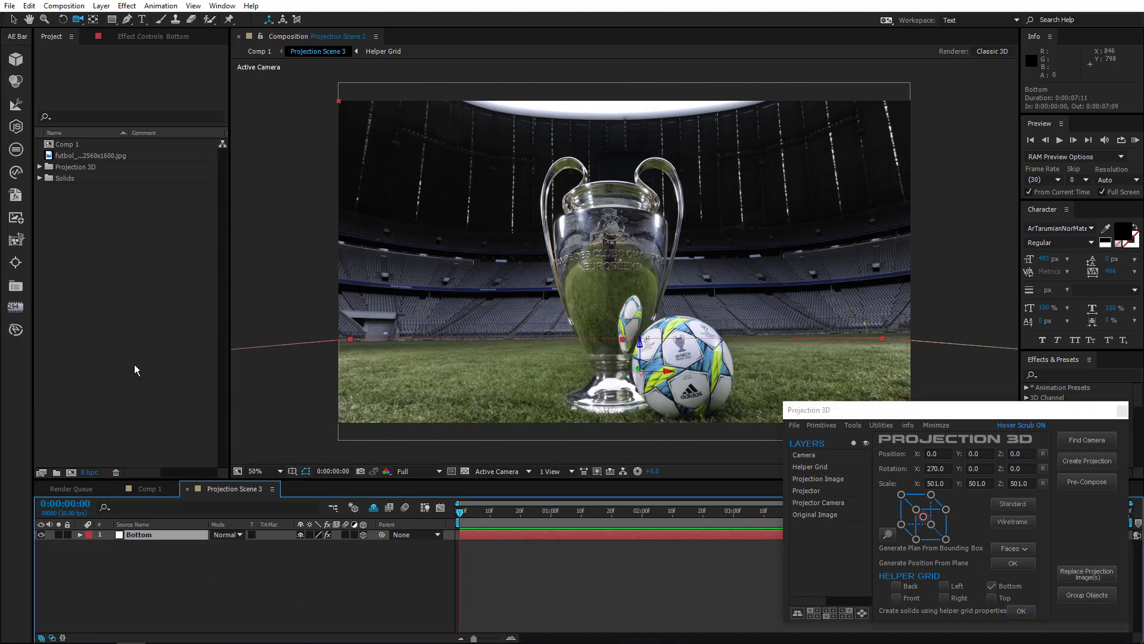
click(1012, 562)
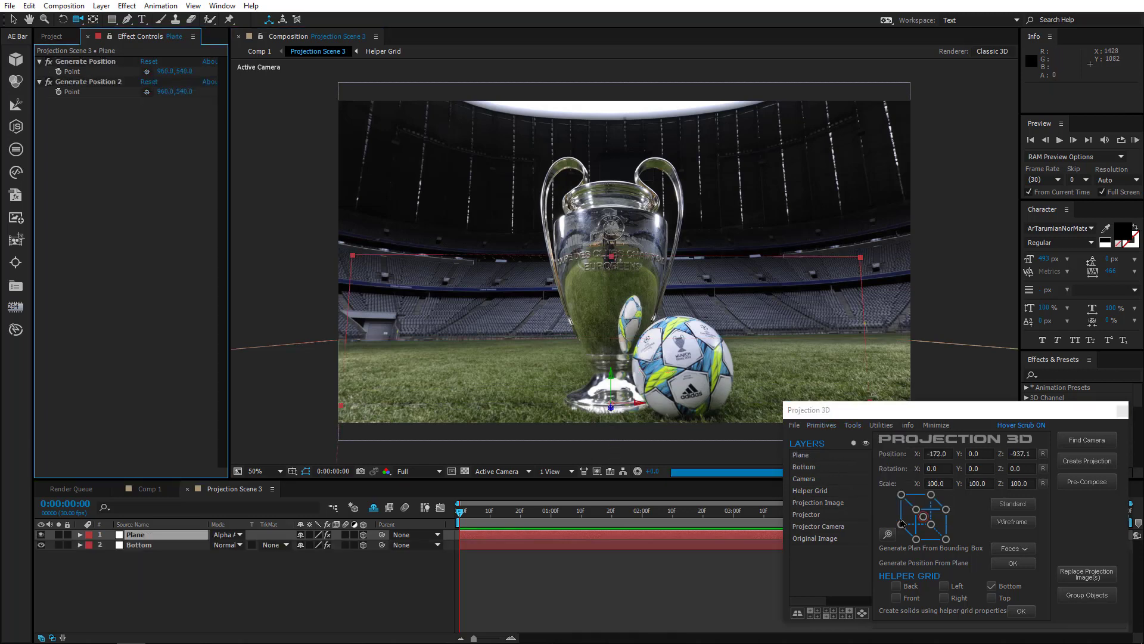
click(256, 471)
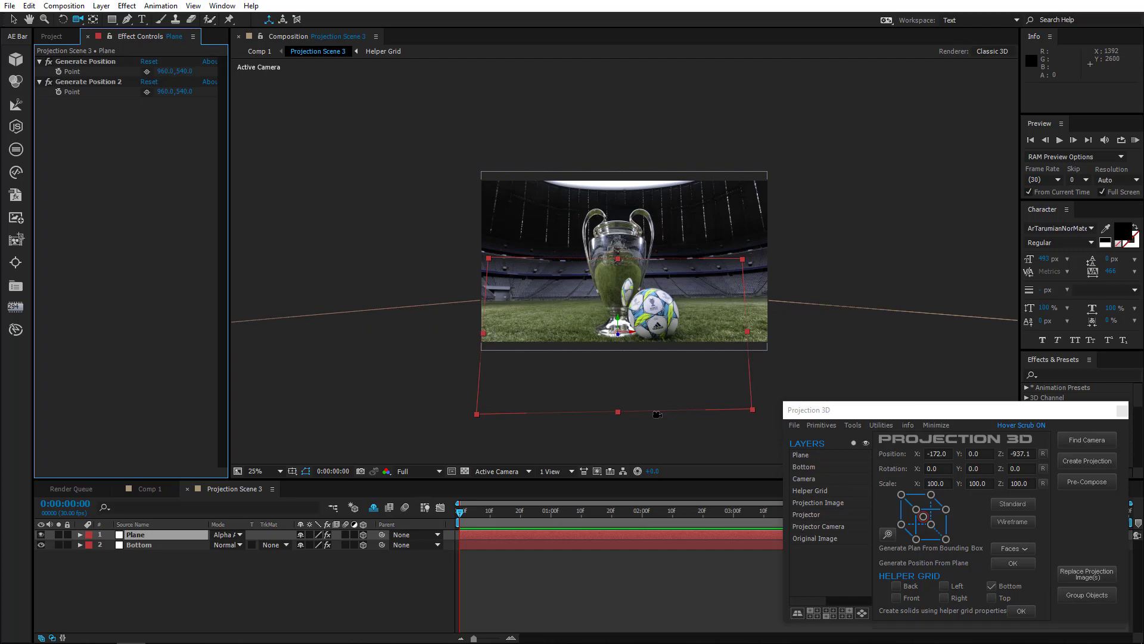
click(255, 471)
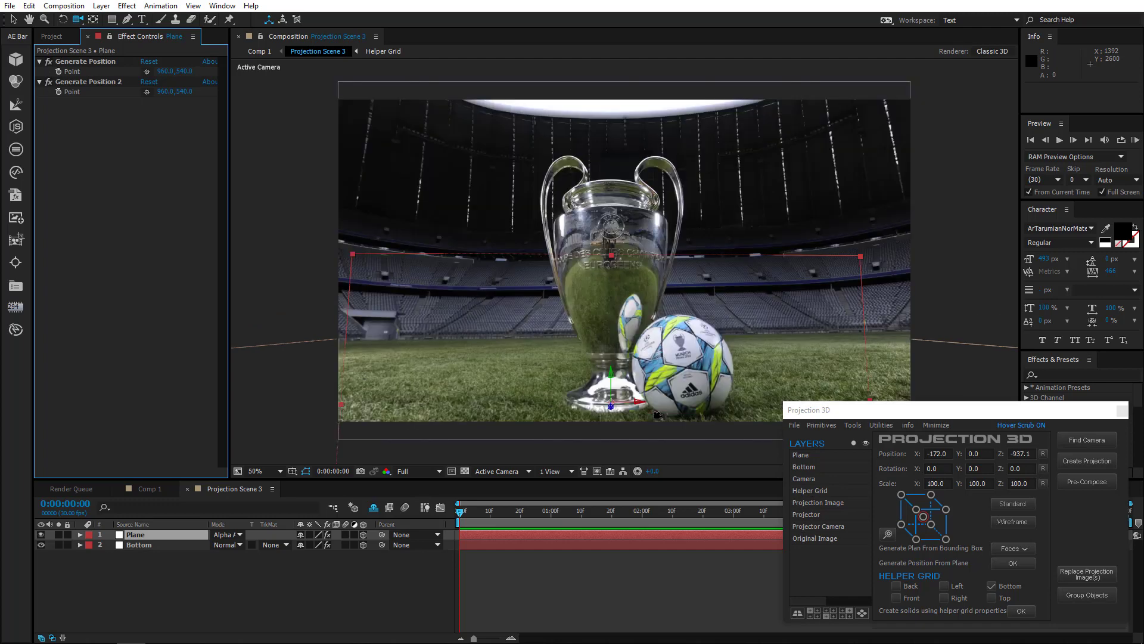
mouse_move(671, 420)
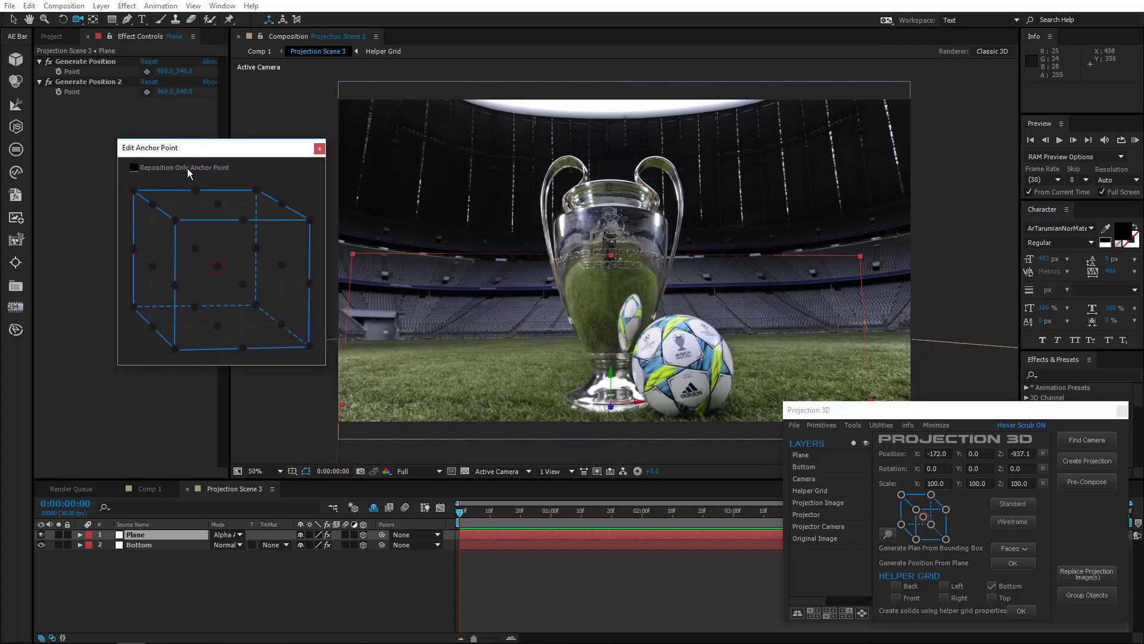
Step: Reposition only the plane's anchor to its bottom-centre so it rests on the ground
click(132, 167)
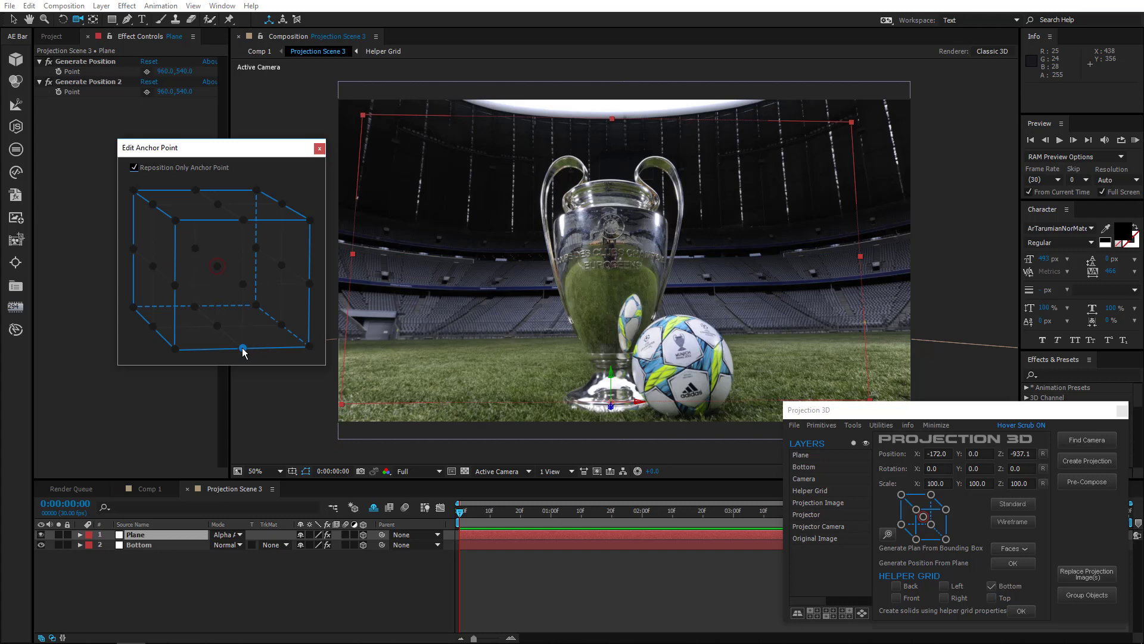
click(319, 148)
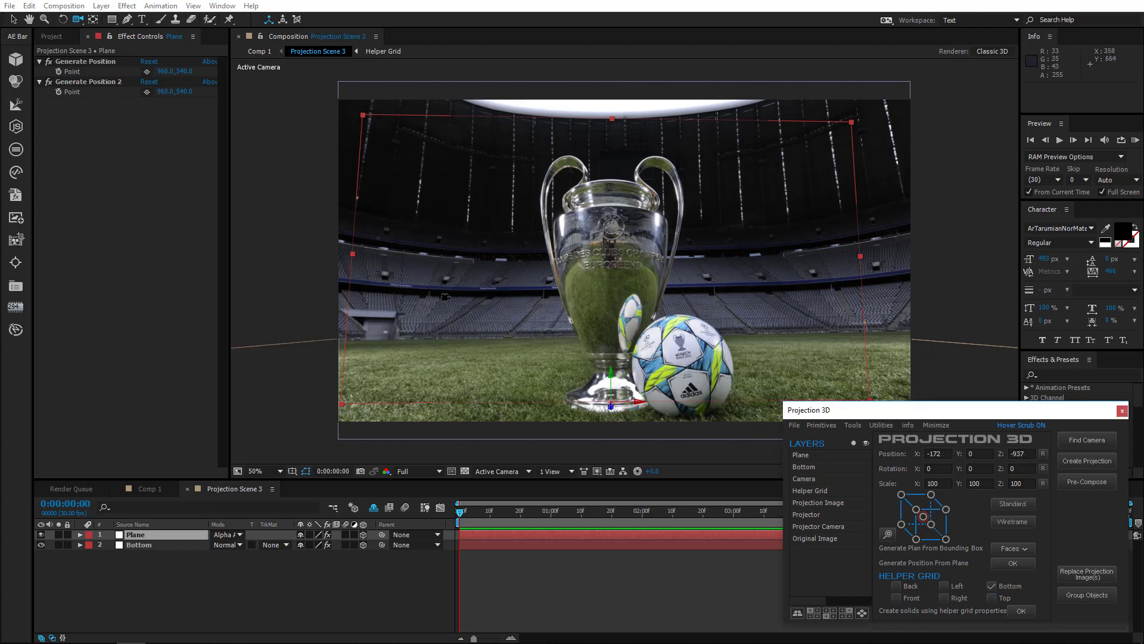
click(79, 534)
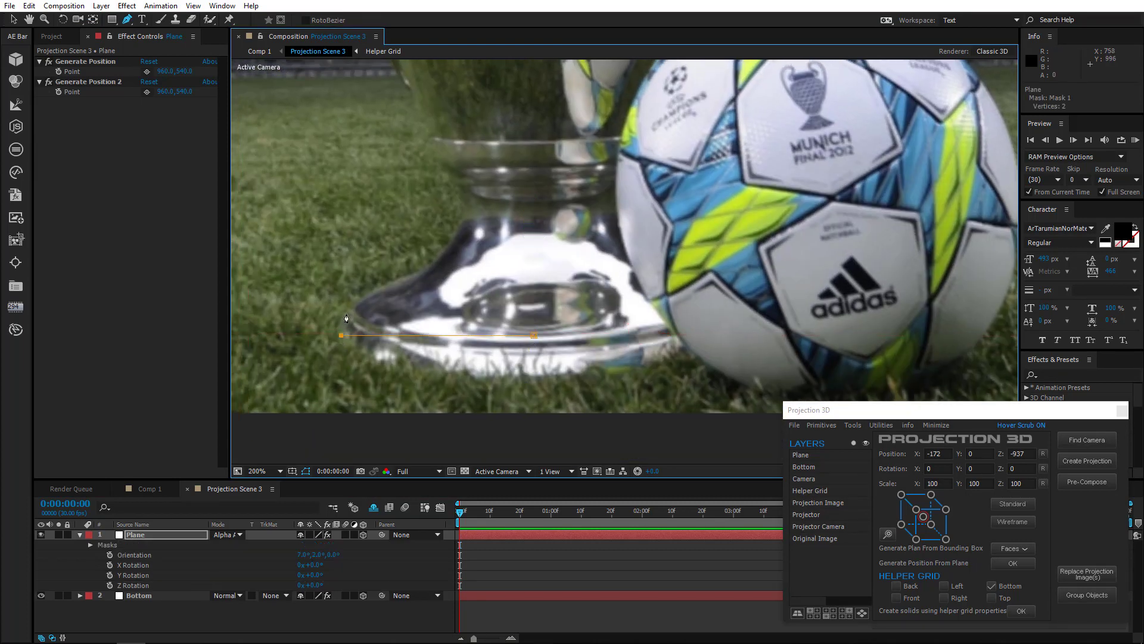
Step: Trace a mask from the trophy's base up the left edge of the cup on the Plane layer
click(454, 235)
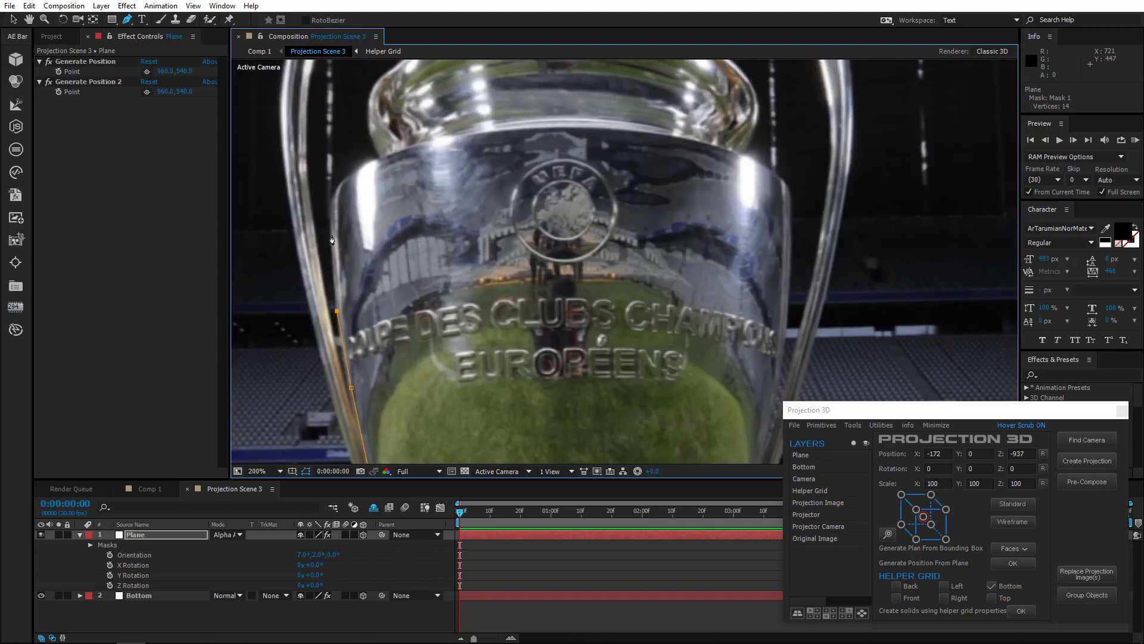
click(392, 119)
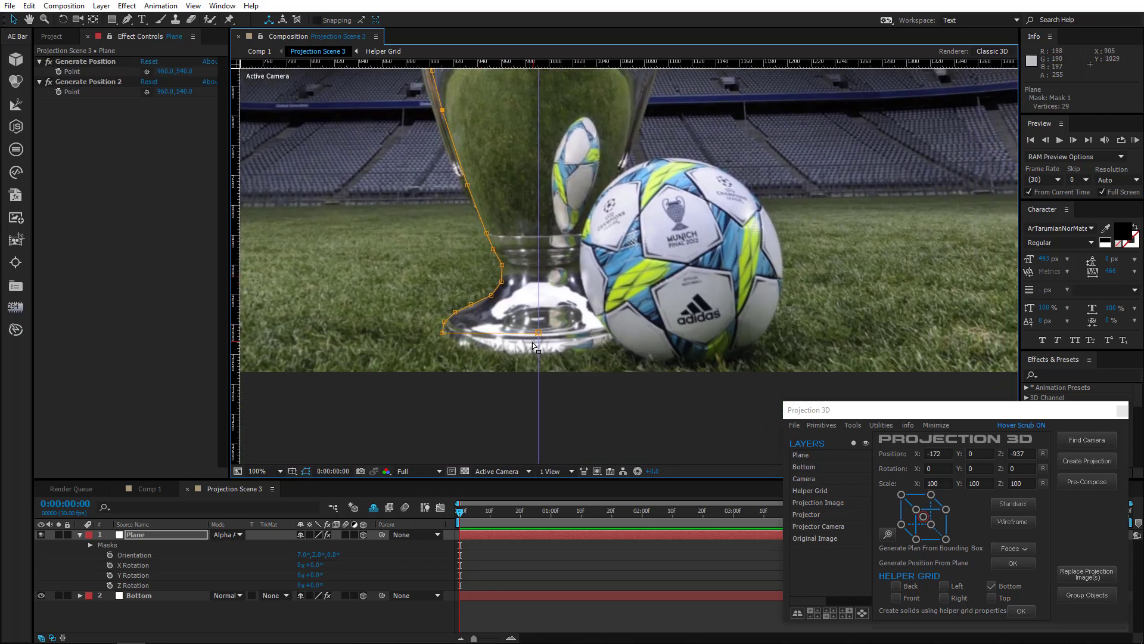
Step: Finish the half-profile at the trophy's centre line and review the outline zoomed out
click(259, 471)
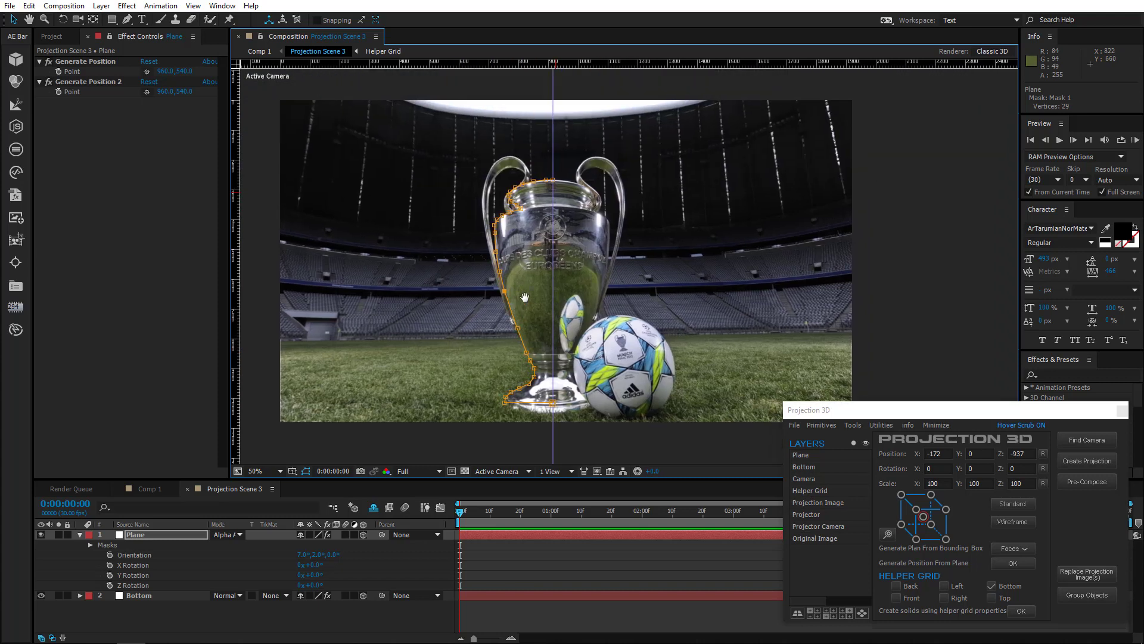
click(135, 534)
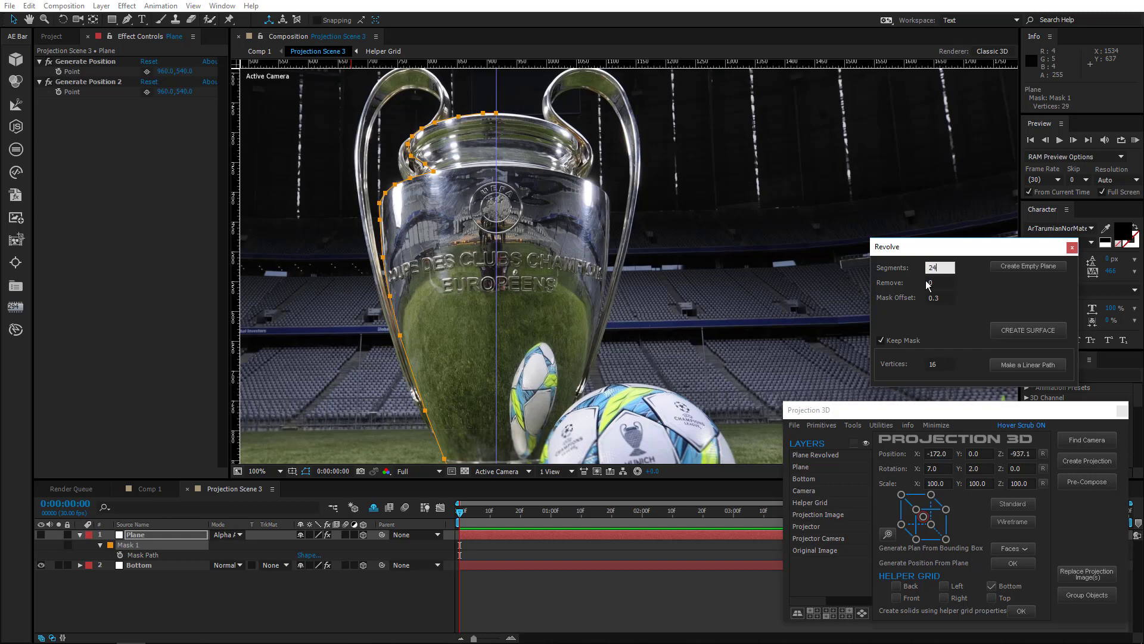
Step: Revolve the trophy profile into a 24-segment surface with 12 removed and check it in Custom View 1
click(1027, 330)
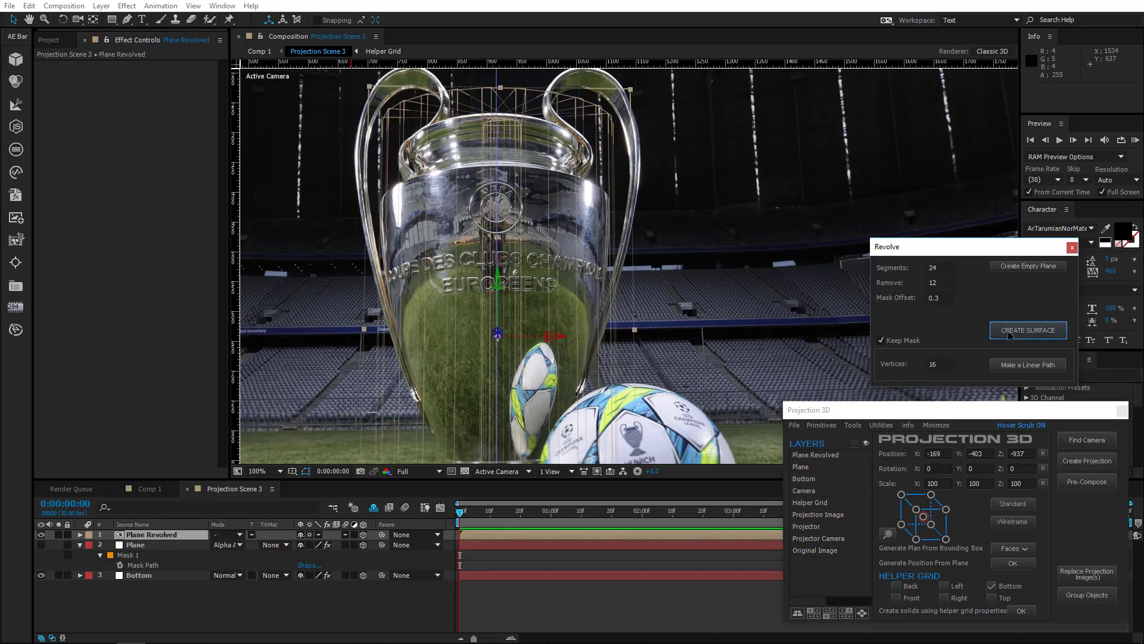
click(498, 471)
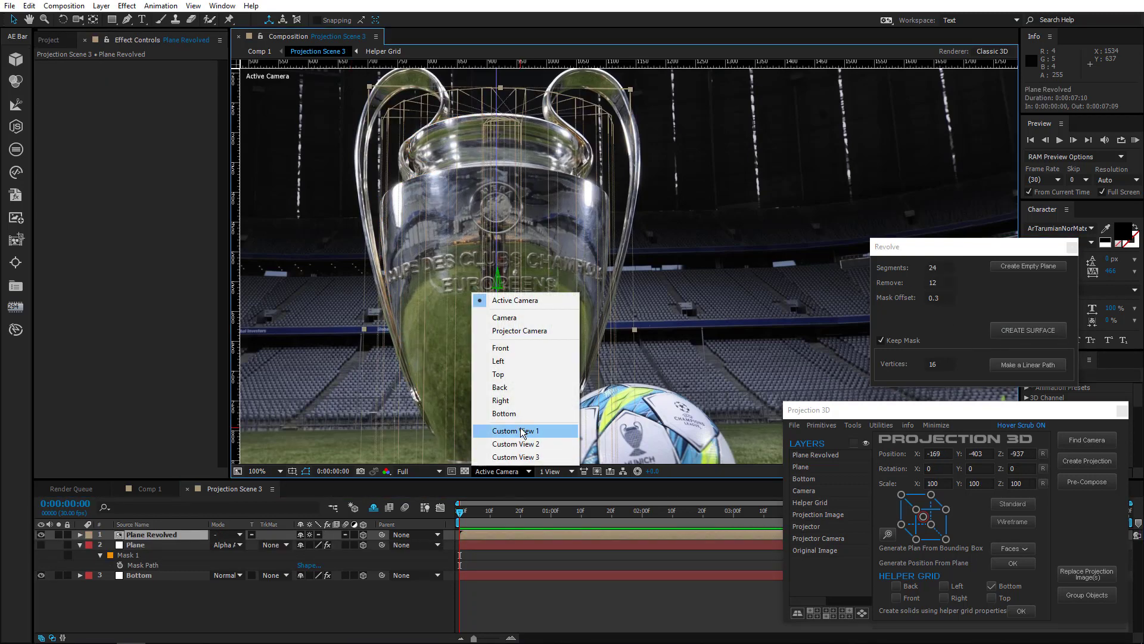
click(516, 430)
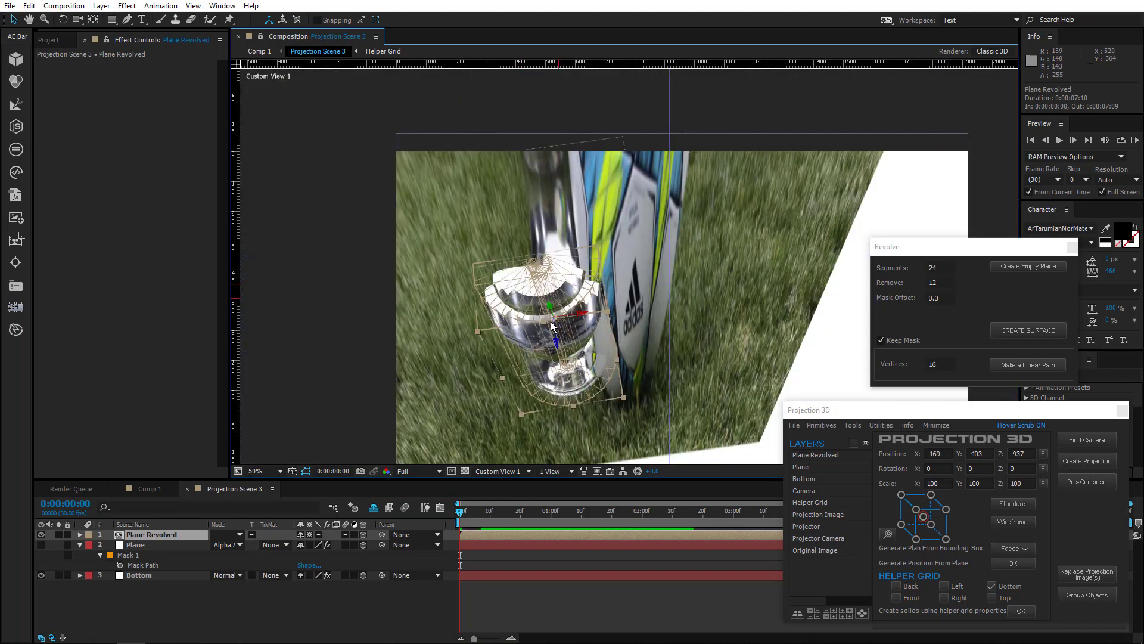
click(499, 471)
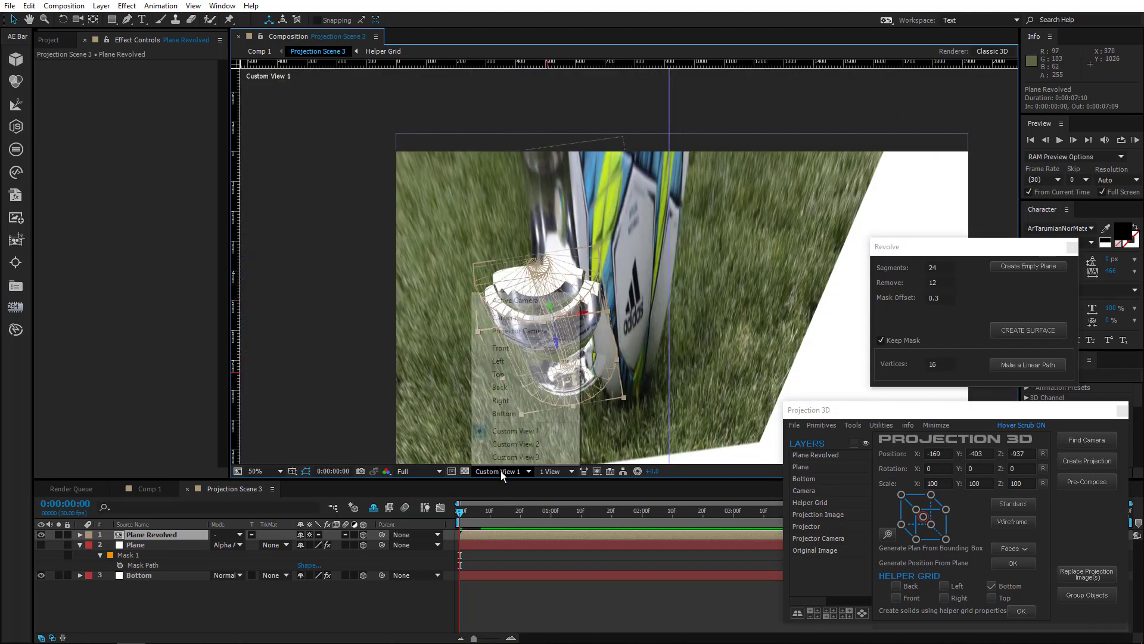
click(515, 299)
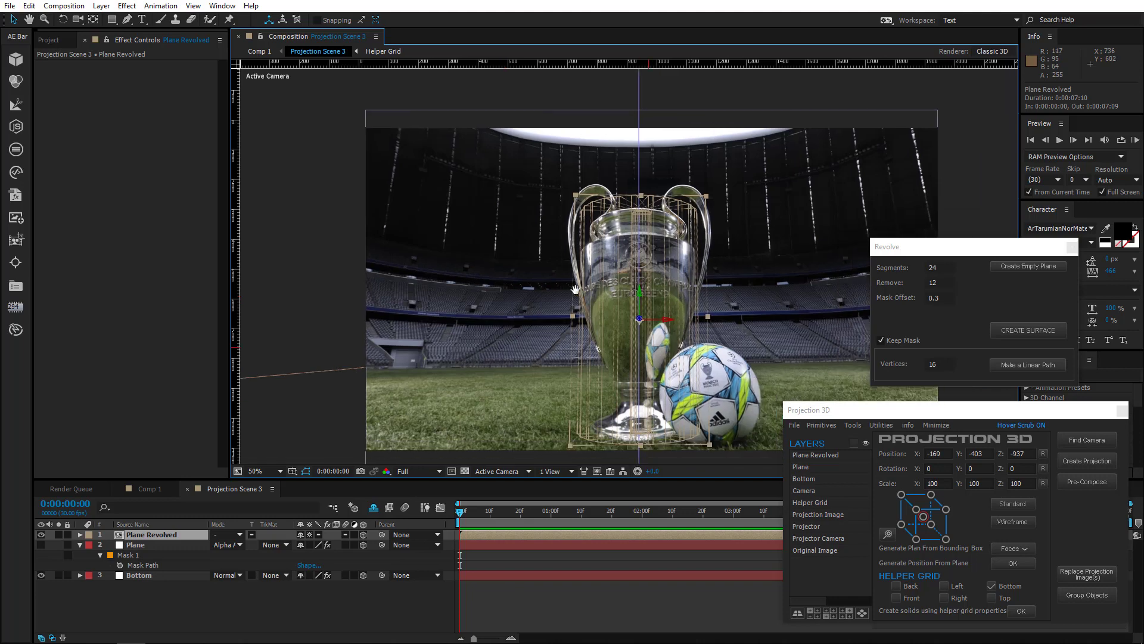
Step: Hide the Original Image layer and select the Plane Revolved trophy surface
click(257, 470)
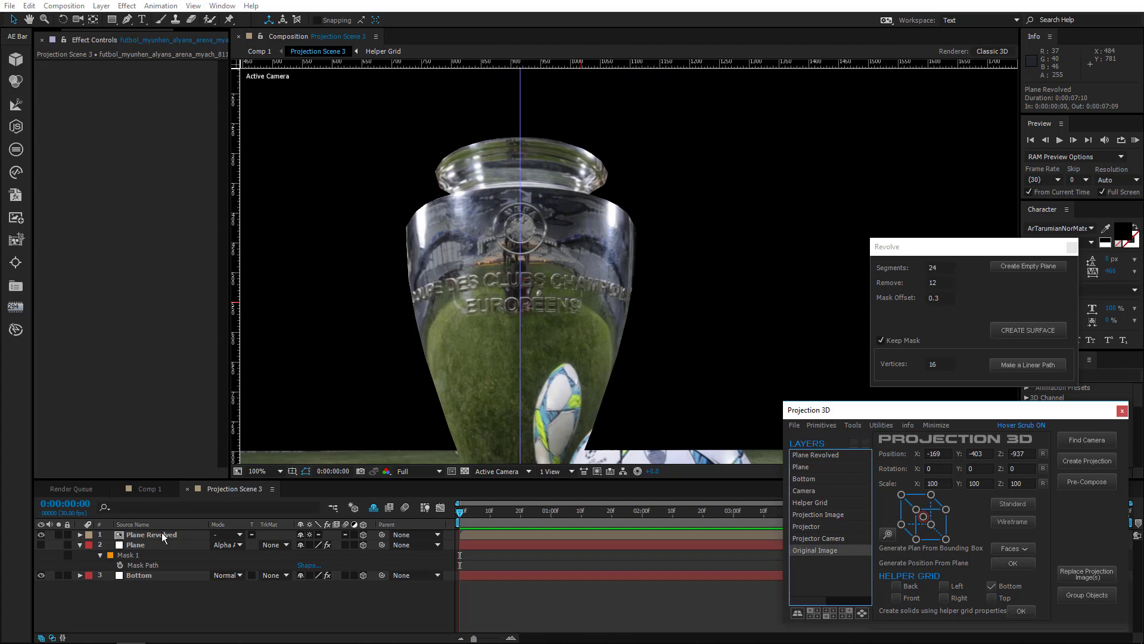
click(149, 534)
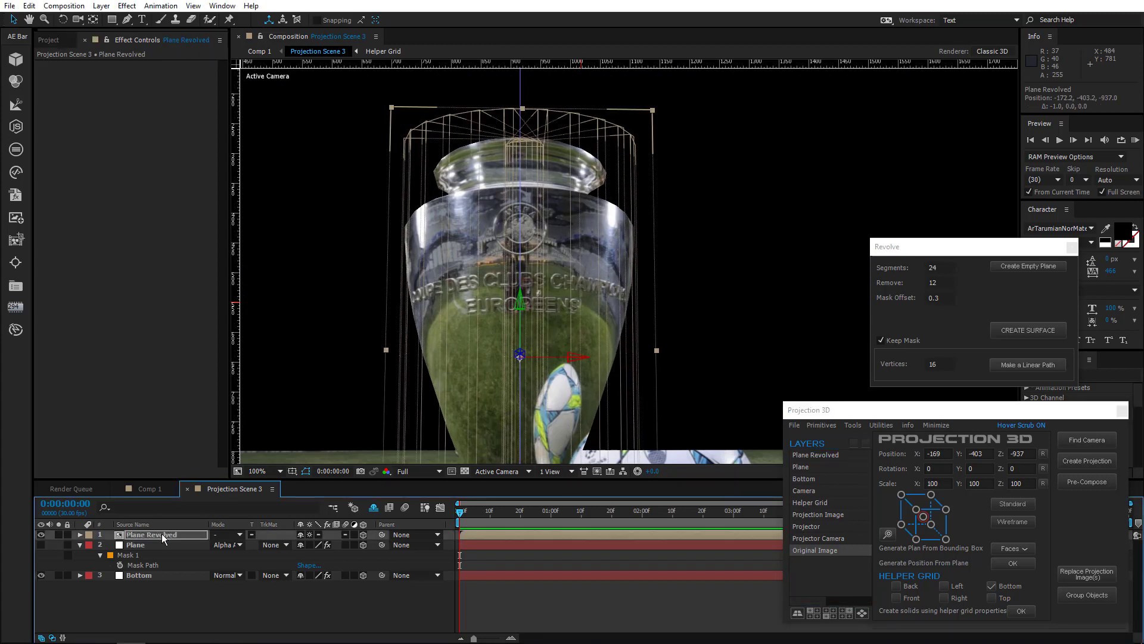
click(80, 534)
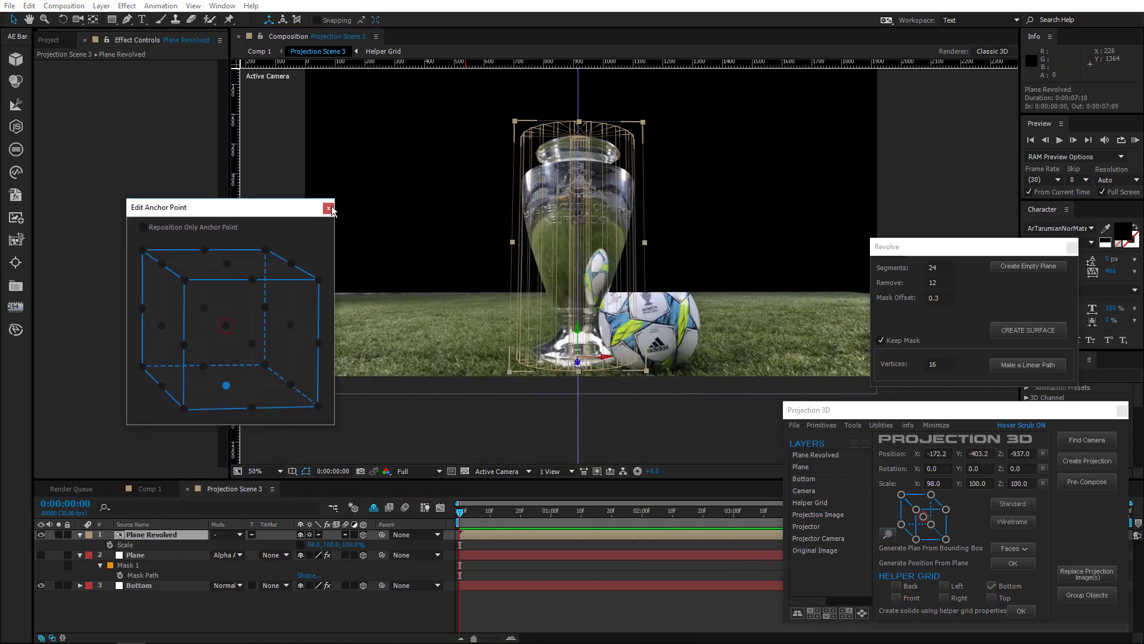
Step: Adjust Plane Revolved's rotation and scale so the surface lines up with the photographed trophy
click(329, 207)
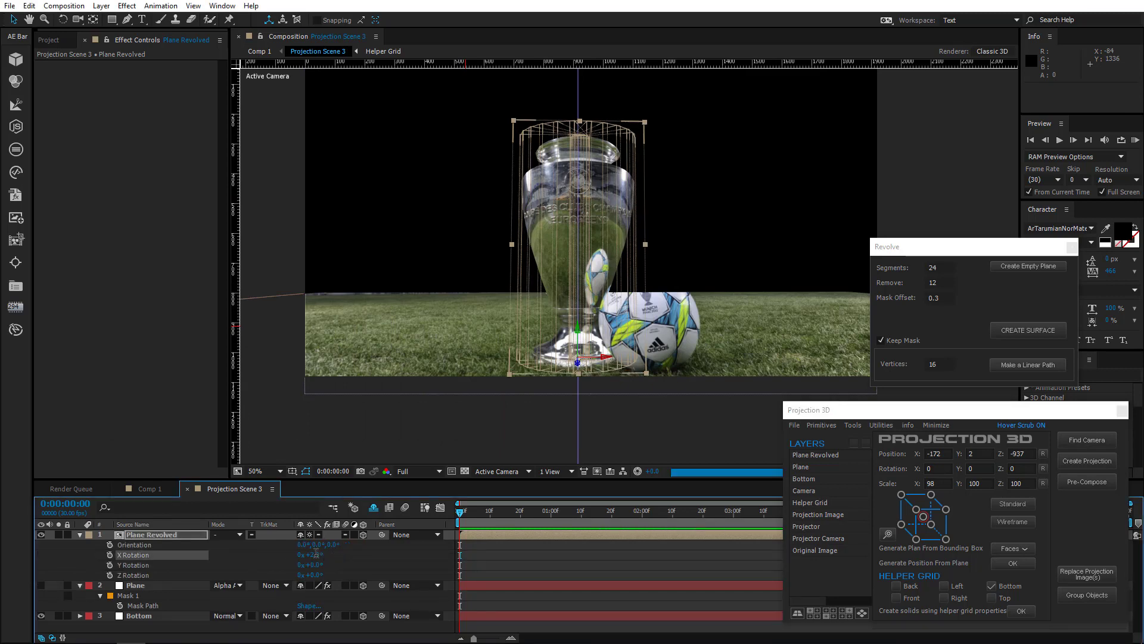
click(261, 471)
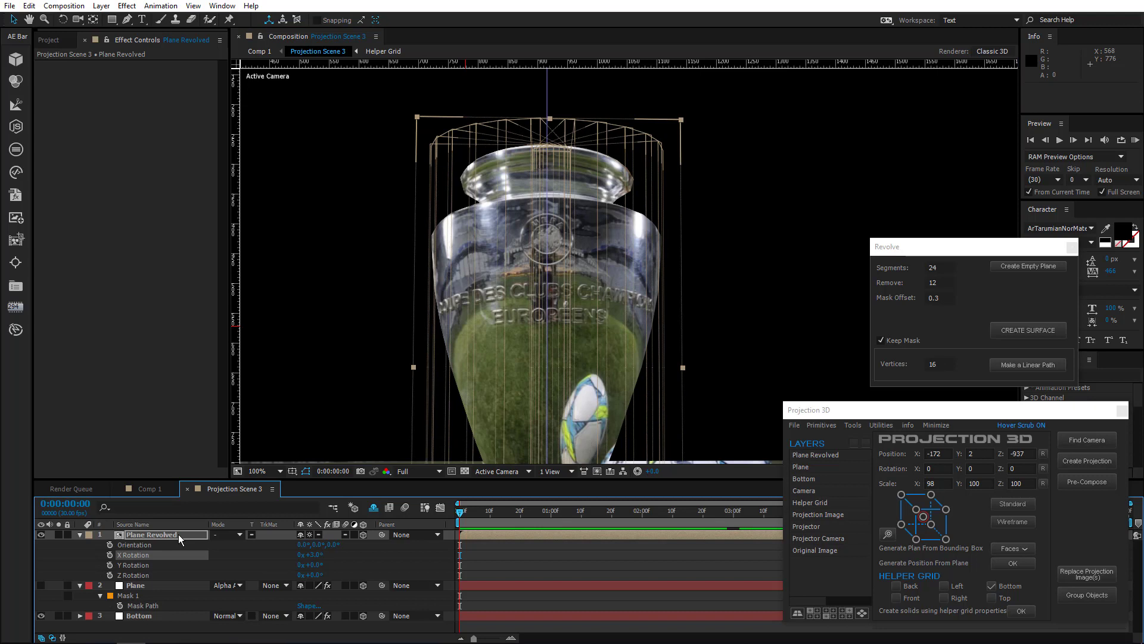
click(78, 535)
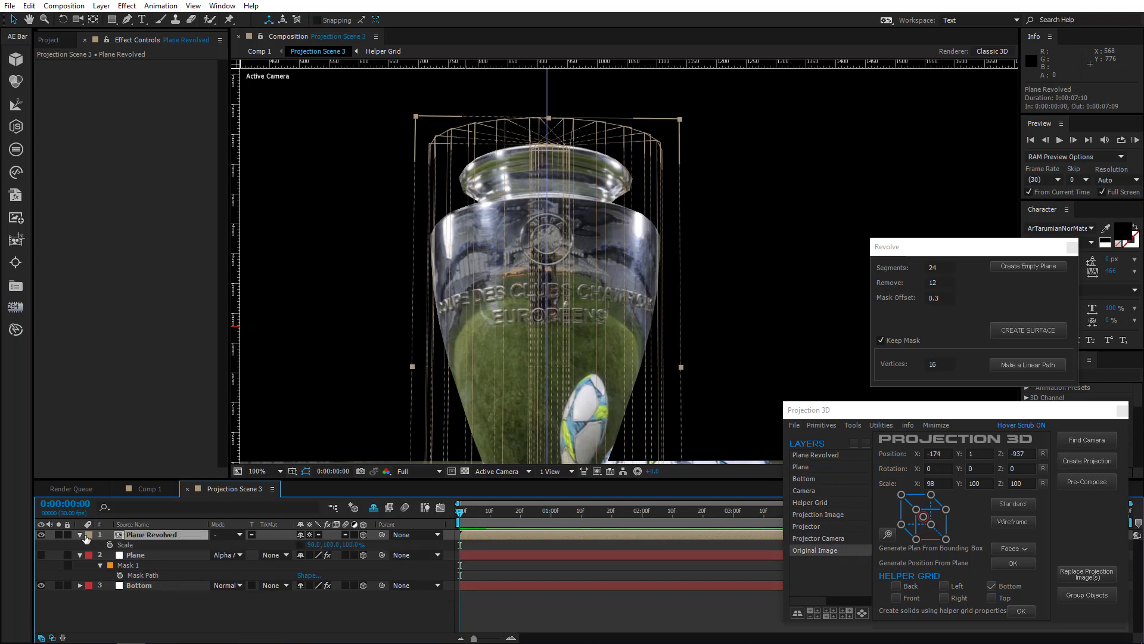
click(80, 534)
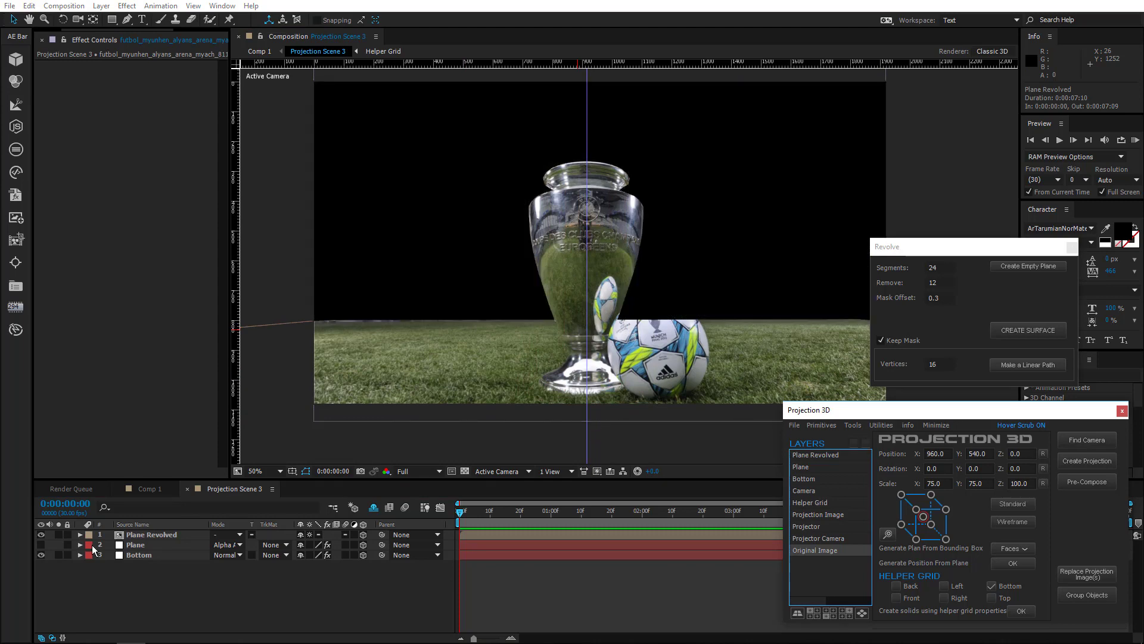
Step: Hide the photo Plane layer to inspect the floor, then show it again
click(42, 545)
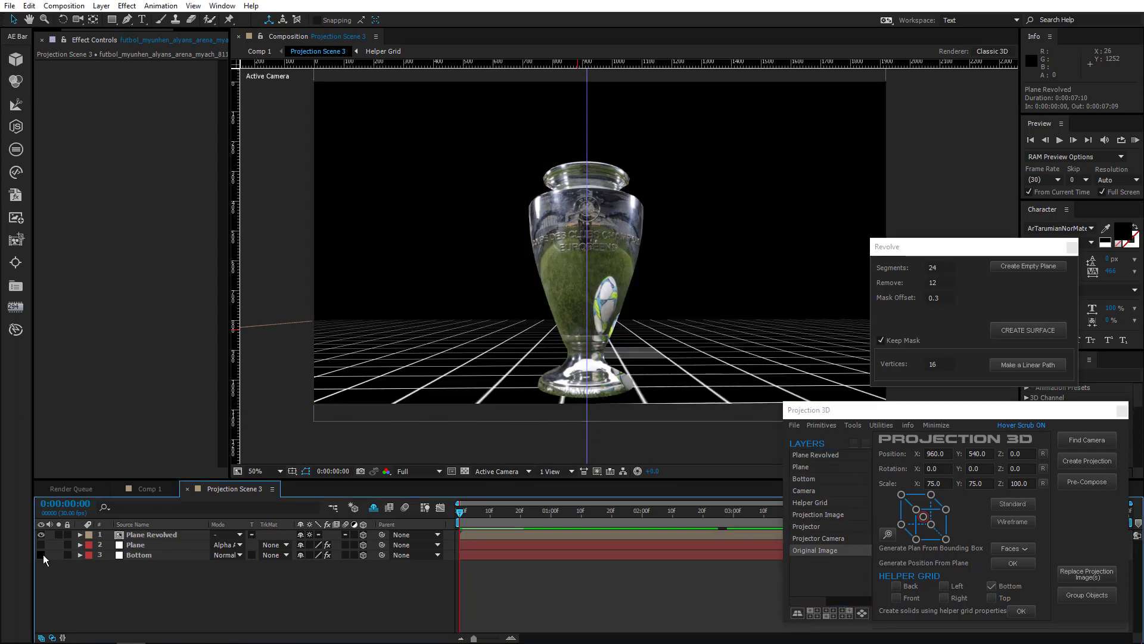
click(41, 554)
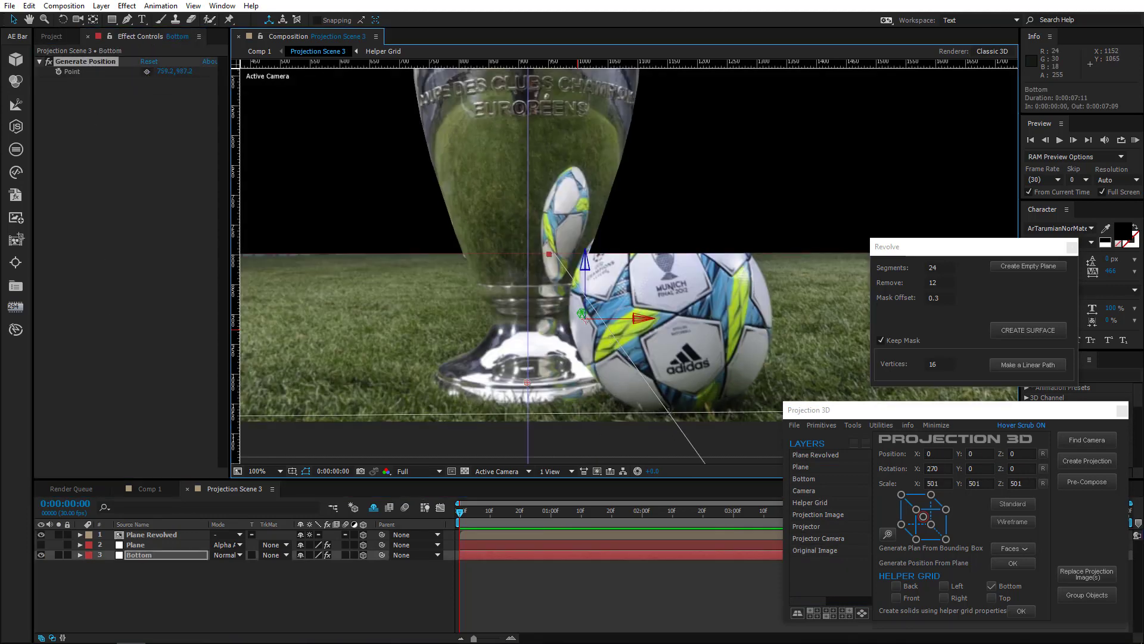
Step: Add a Sphere primitive from Projection 3D and reposition its anchor point onto the ball
click(821, 424)
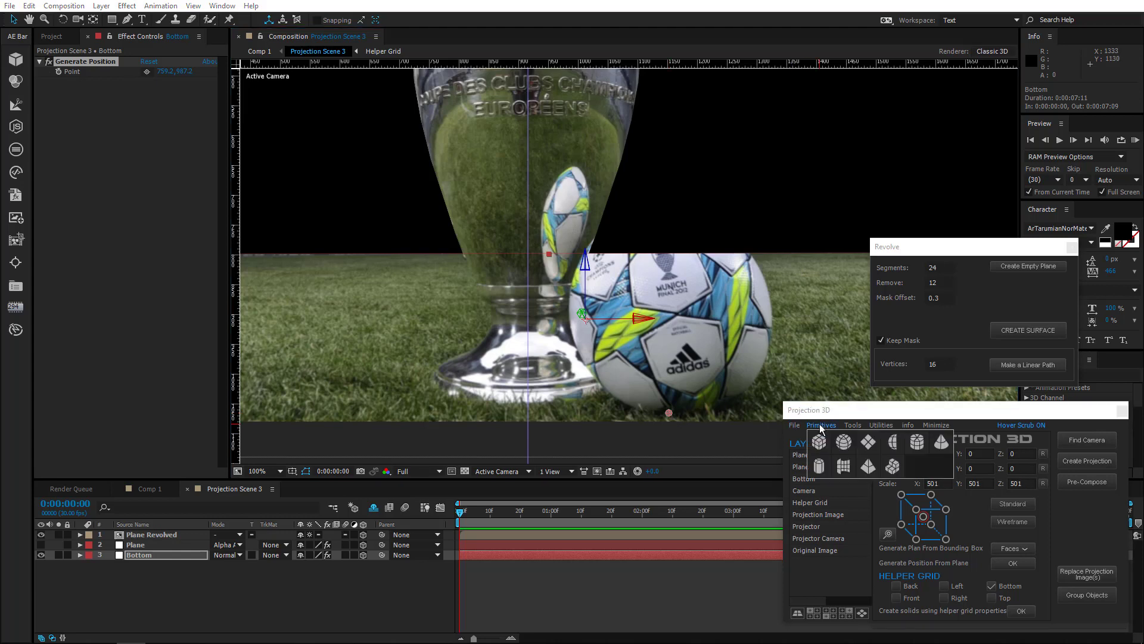
click(843, 441)
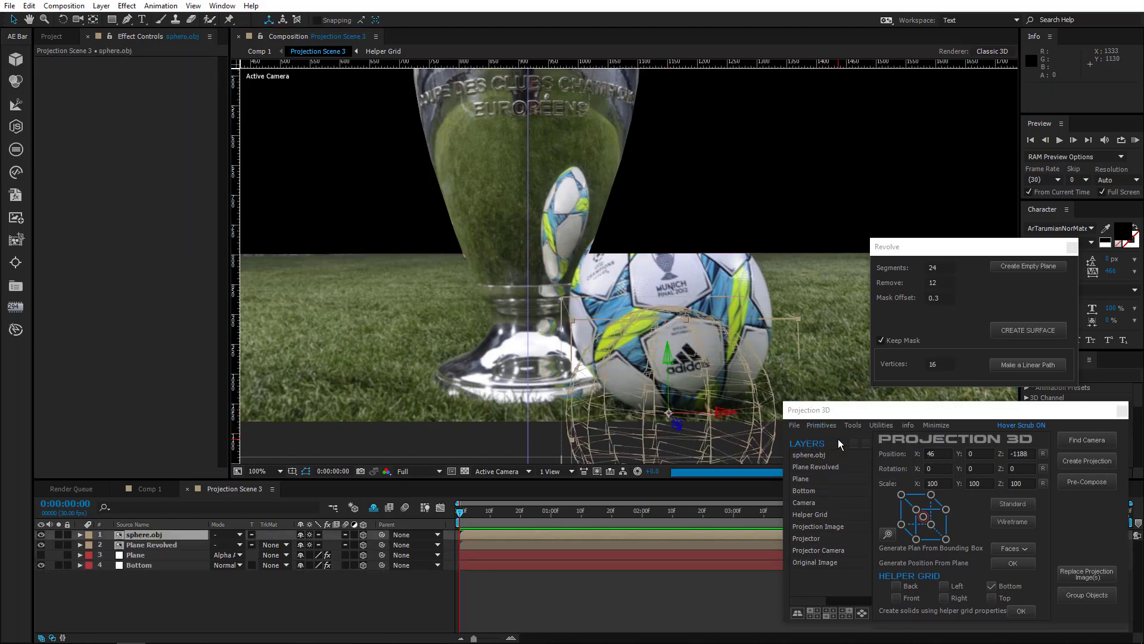
click(887, 535)
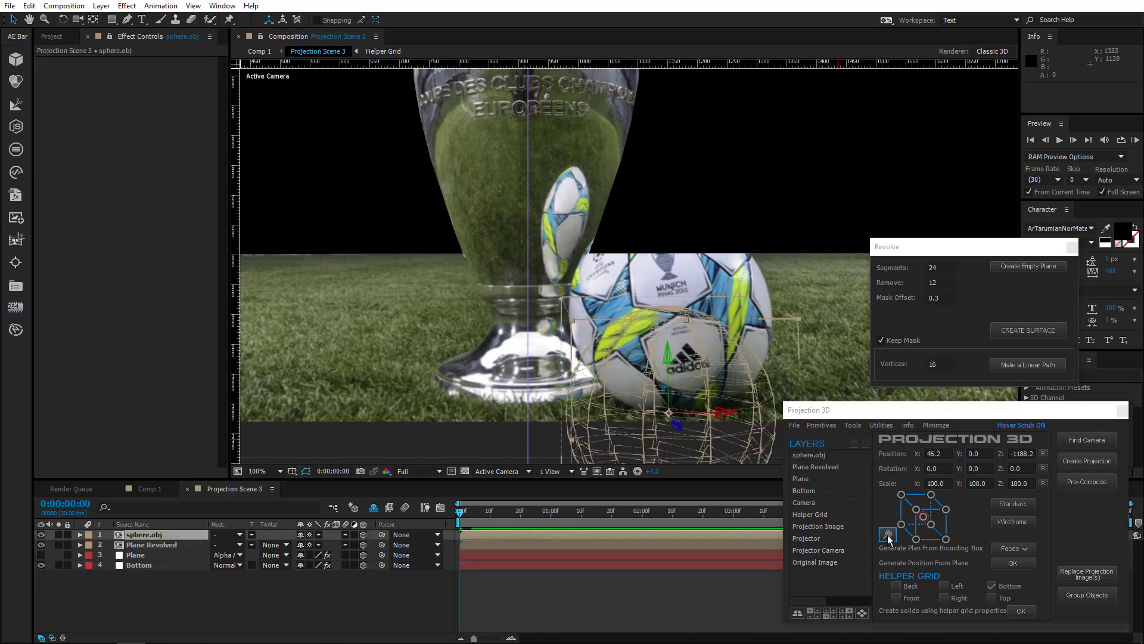
click(889, 534)
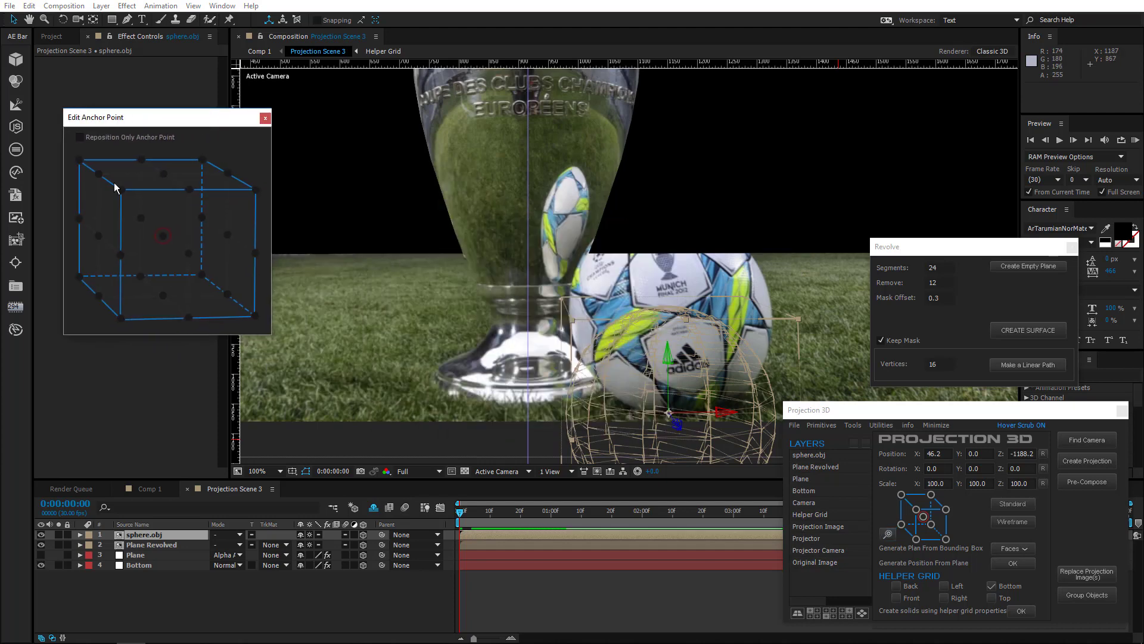
click(79, 136)
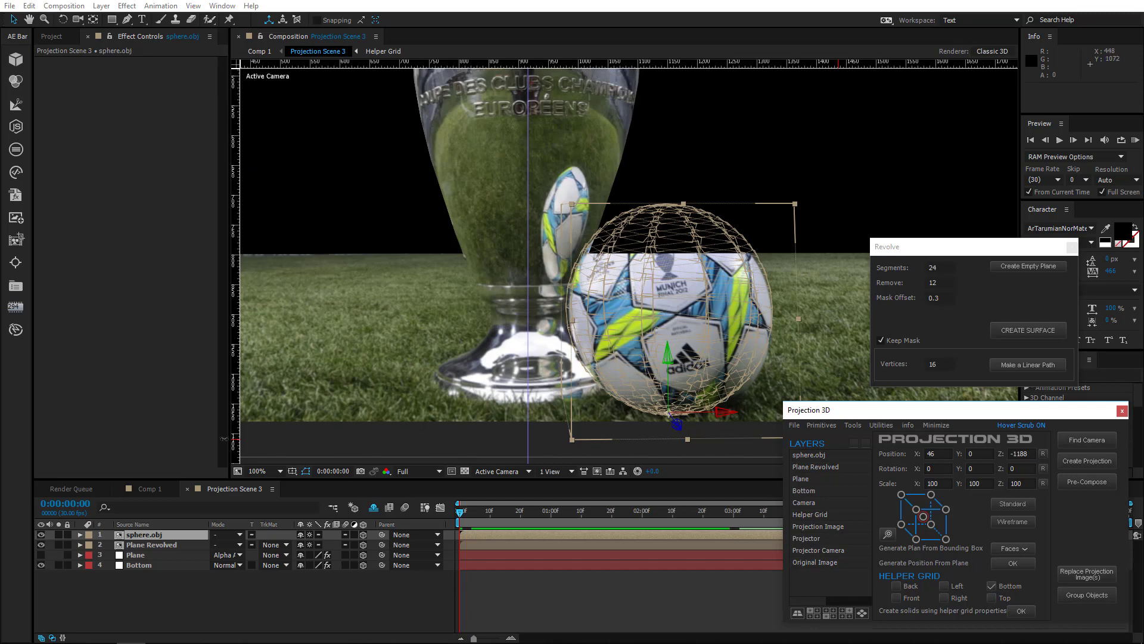
Step: Position and scale the sphere layer slightly down so it matches the ball in the photo
click(80, 534)
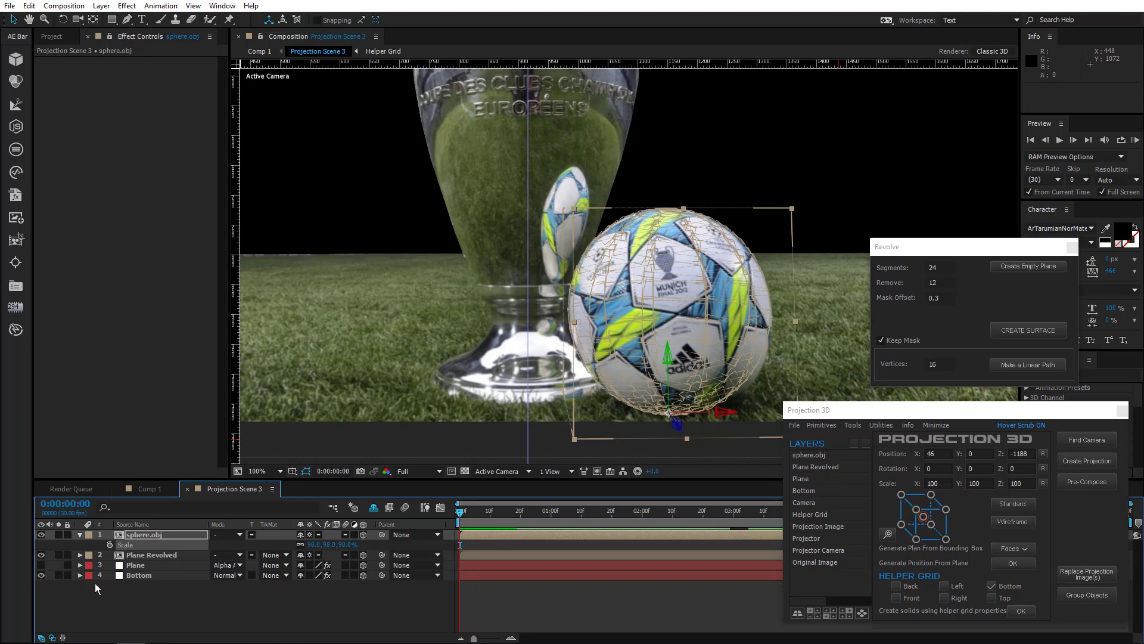
click(41, 574)
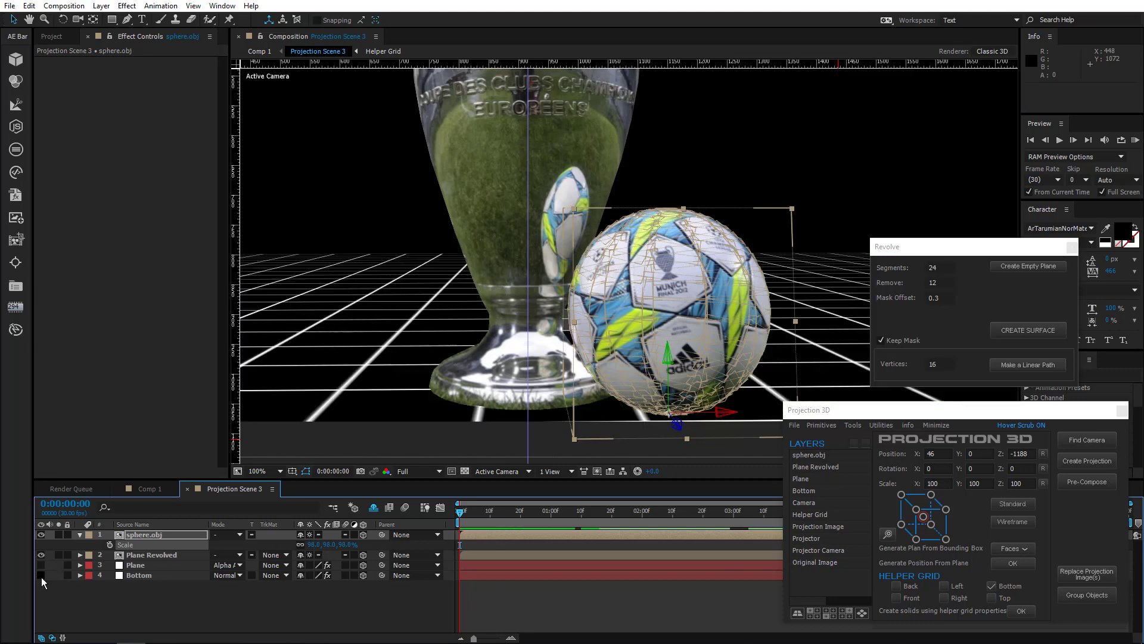
click(144, 534)
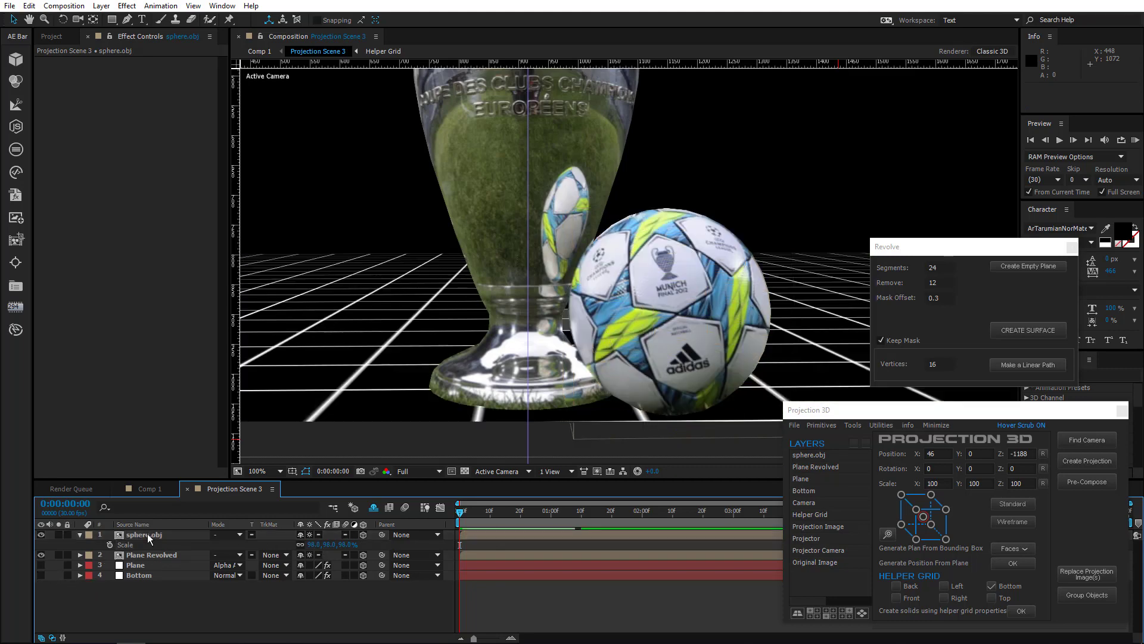
click(144, 534)
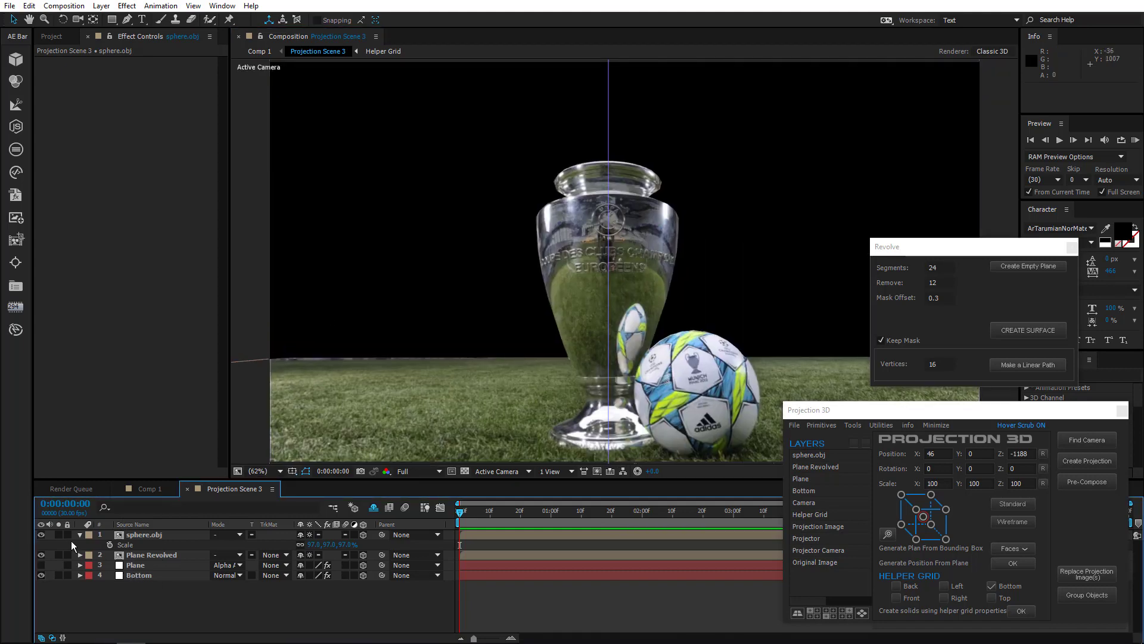
Step: With the photo Plane layer selected, add a Sliced Cylinder primitive for the background
click(135, 554)
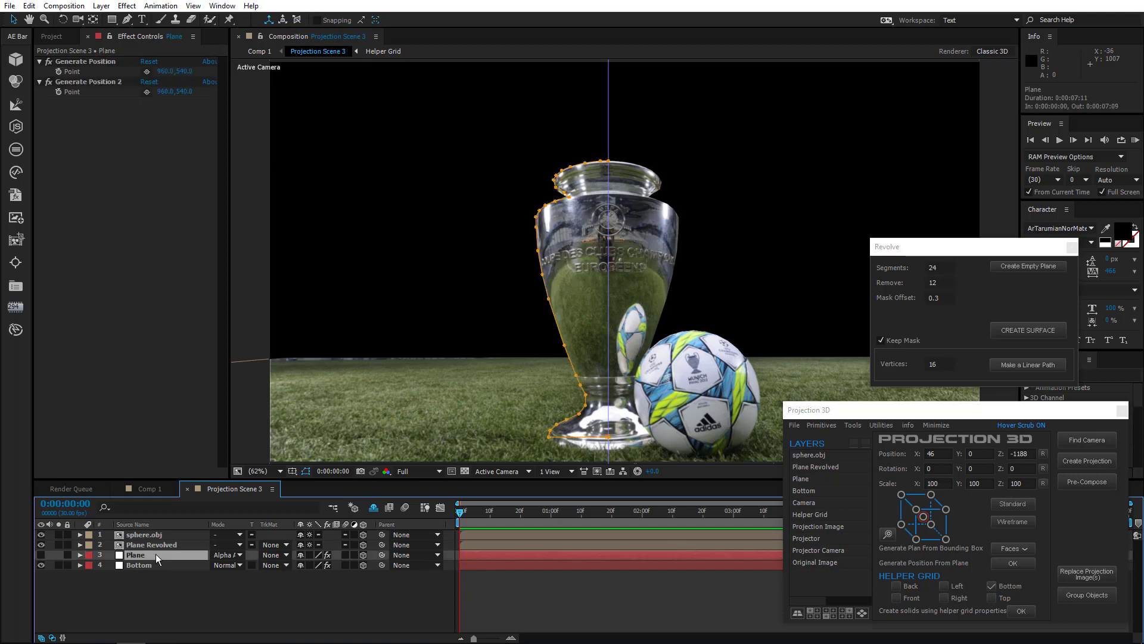
click(138, 564)
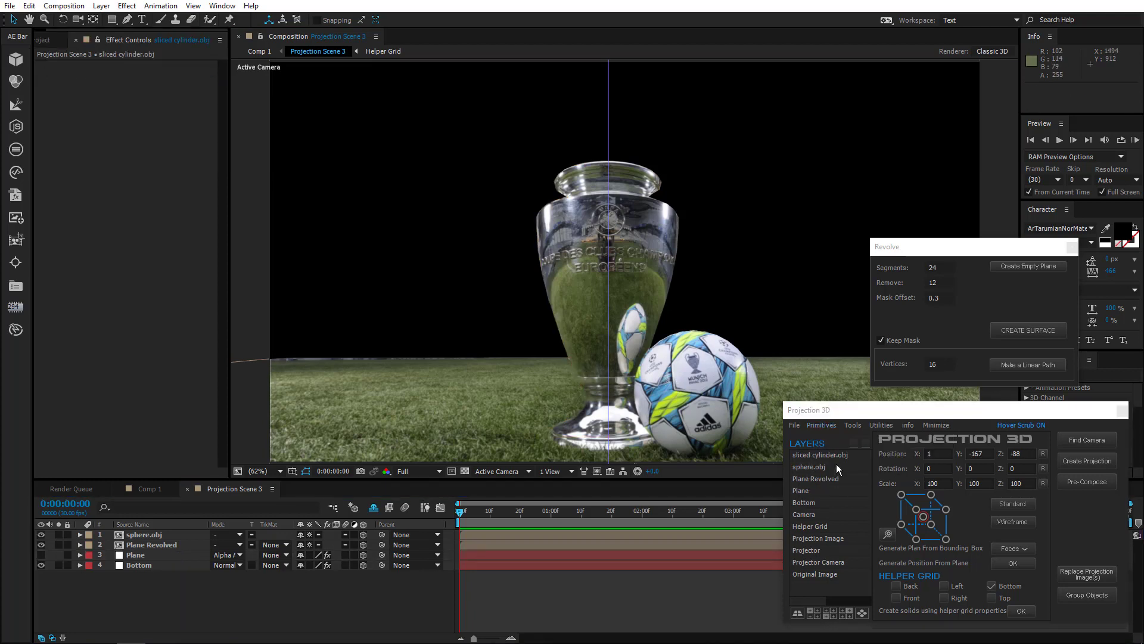
Step: From the Top view, rotate and enlarge the sliced cylinder into a stadium backdrop, then return to Active Camera
click(499, 470)
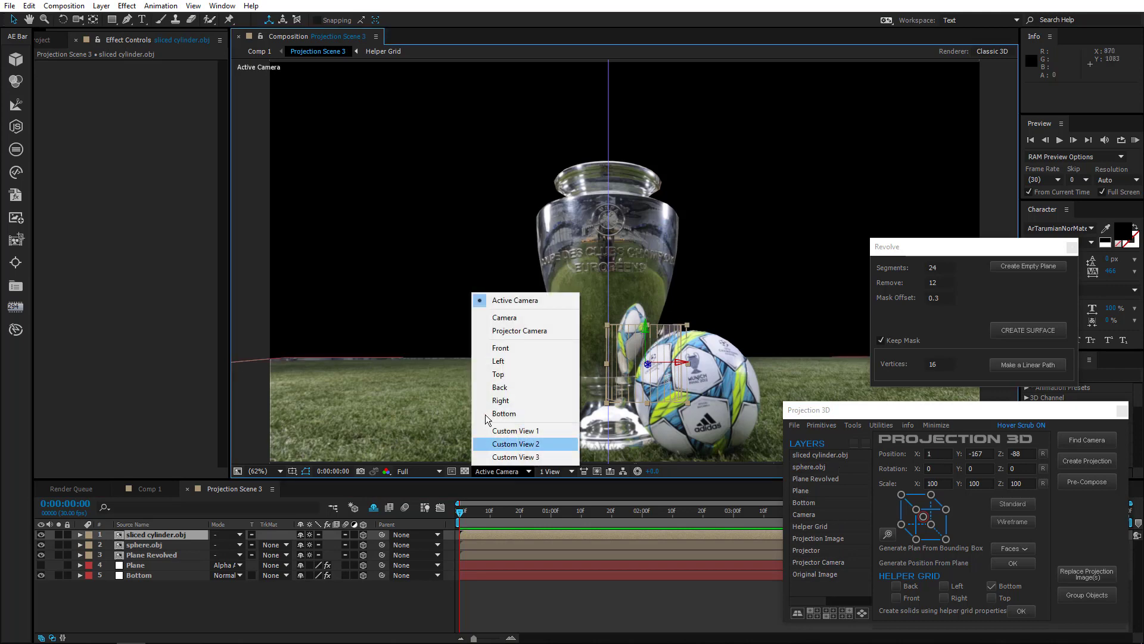
click(498, 373)
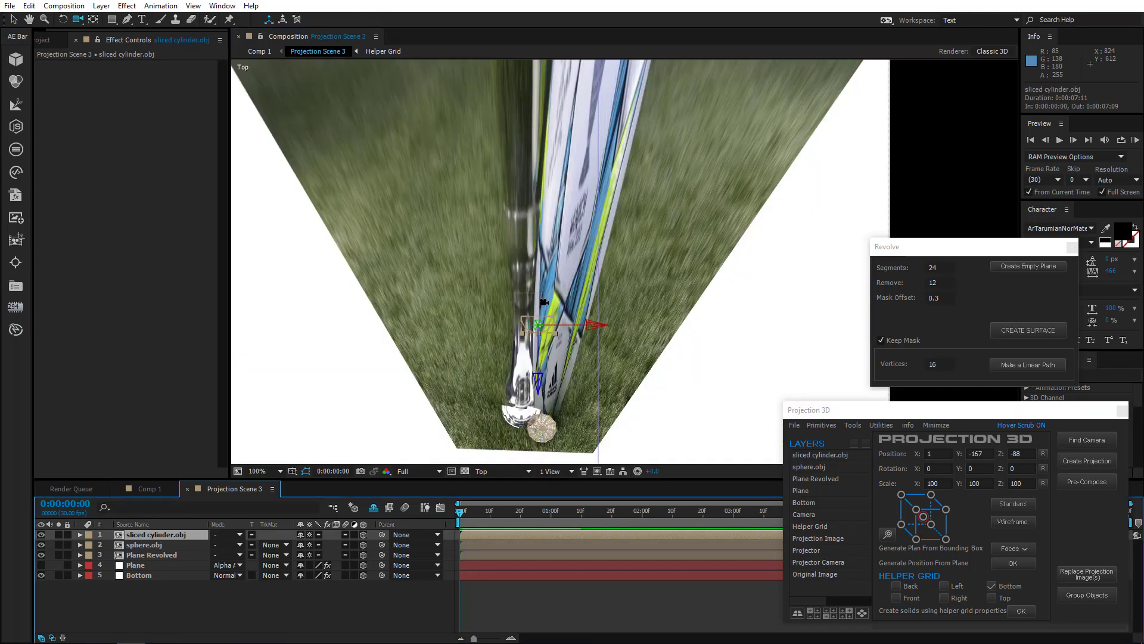
click(80, 534)
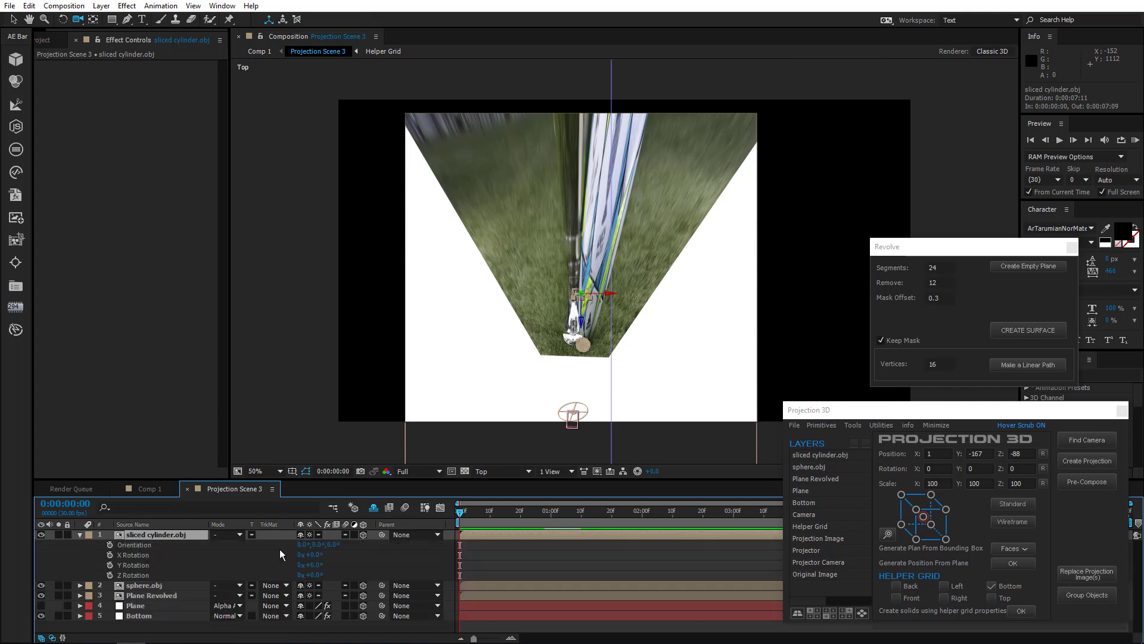
double_click(310, 564)
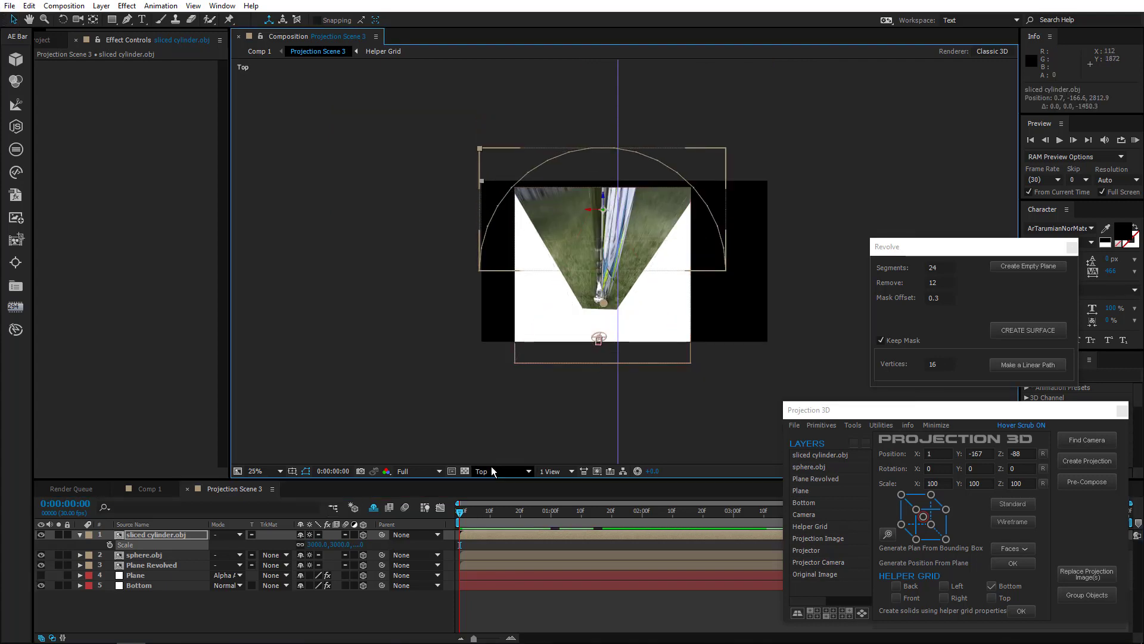
click(502, 470)
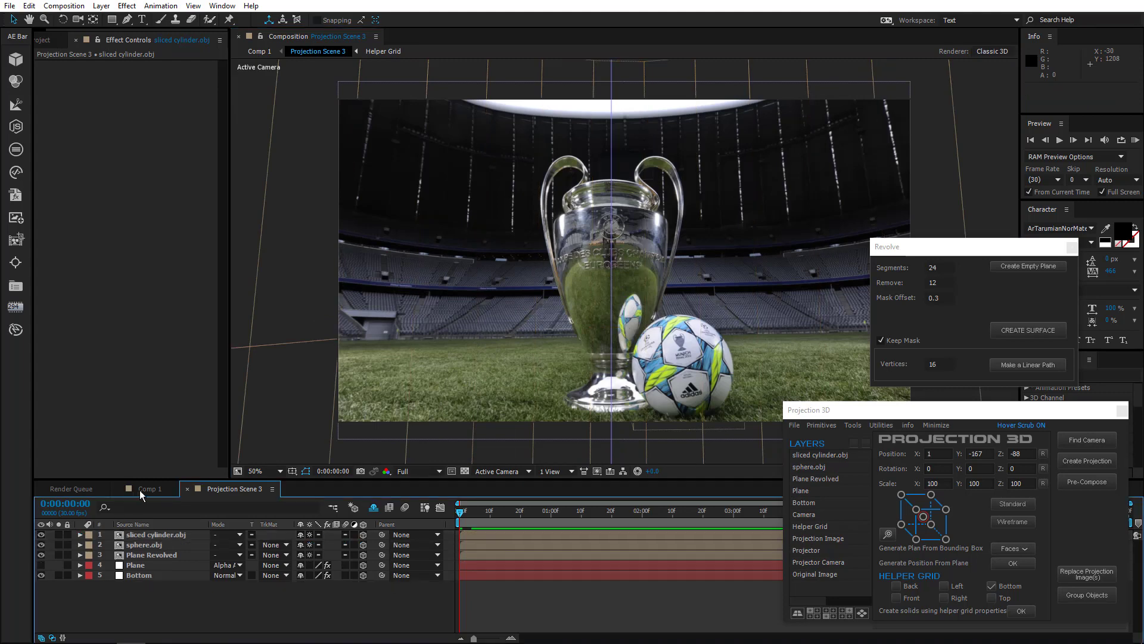
Step: Switch the timeline to Comp 1 showing the camera and three projection scenes
click(150, 488)
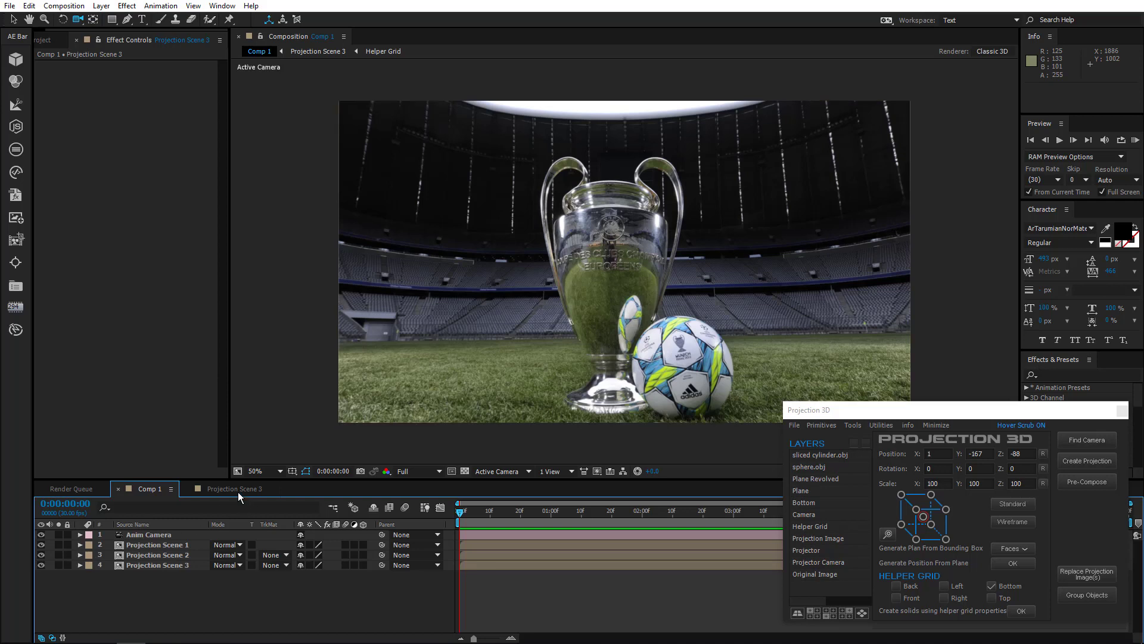
Step: Cut the sphere and Plane Revolved layers from Projection Scene 3 and paste the sphere into Projection Scene 1
click(234, 488)
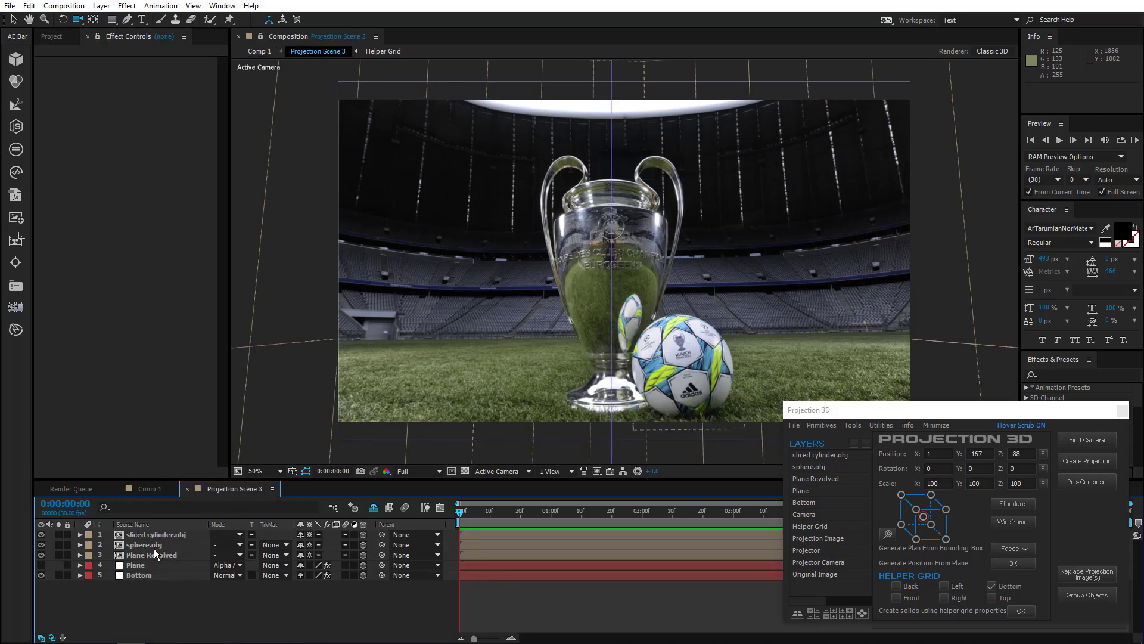
click(150, 489)
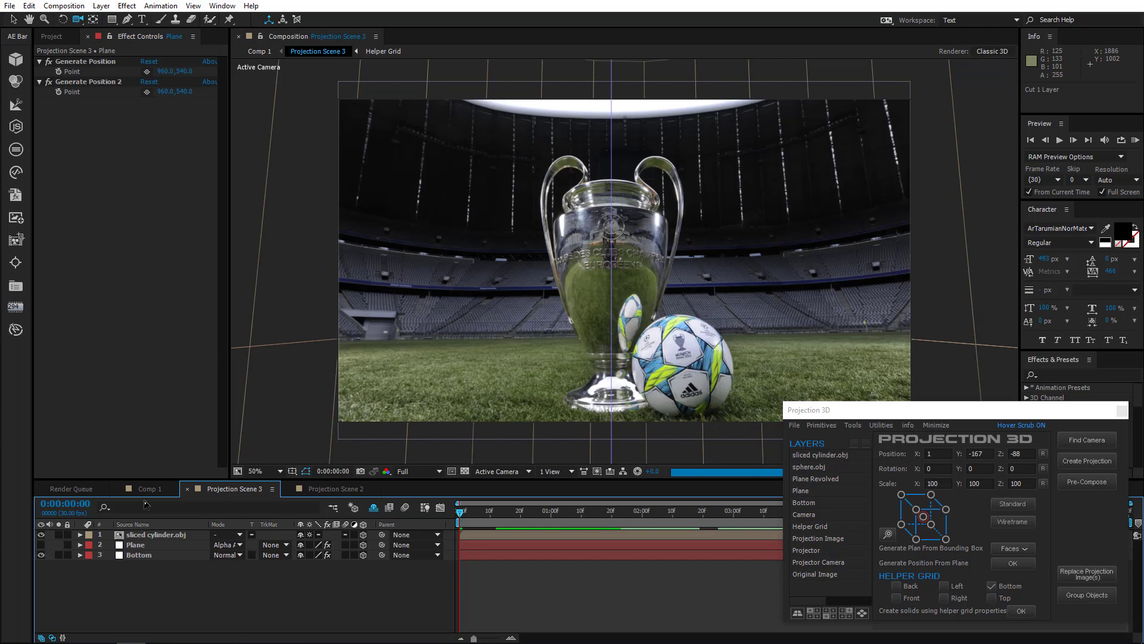
click(433, 489)
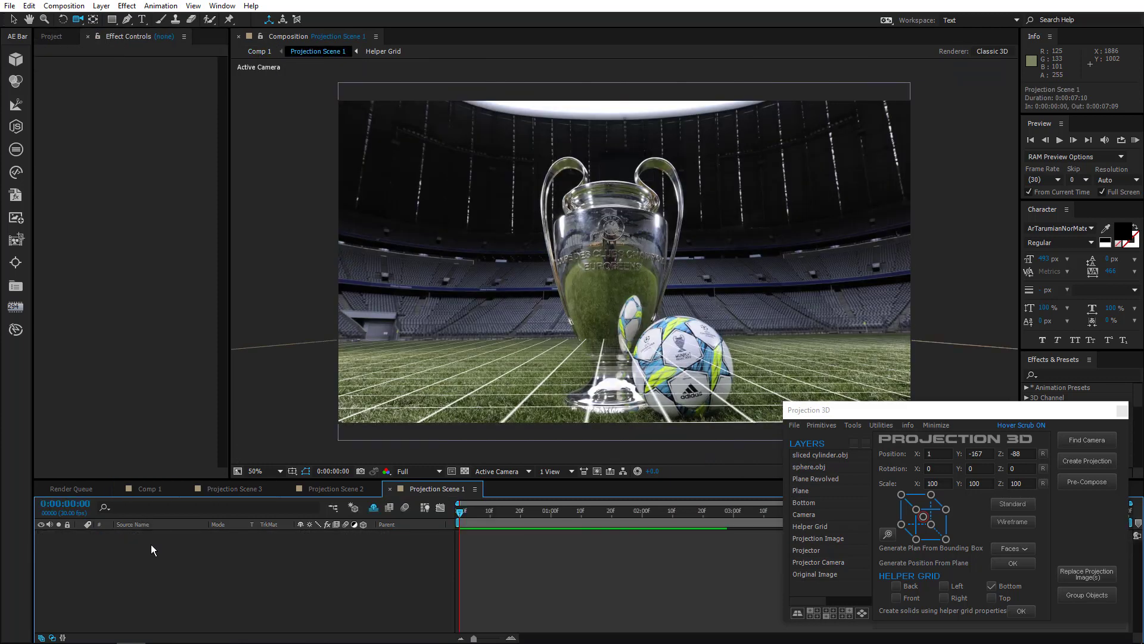
click(808, 466)
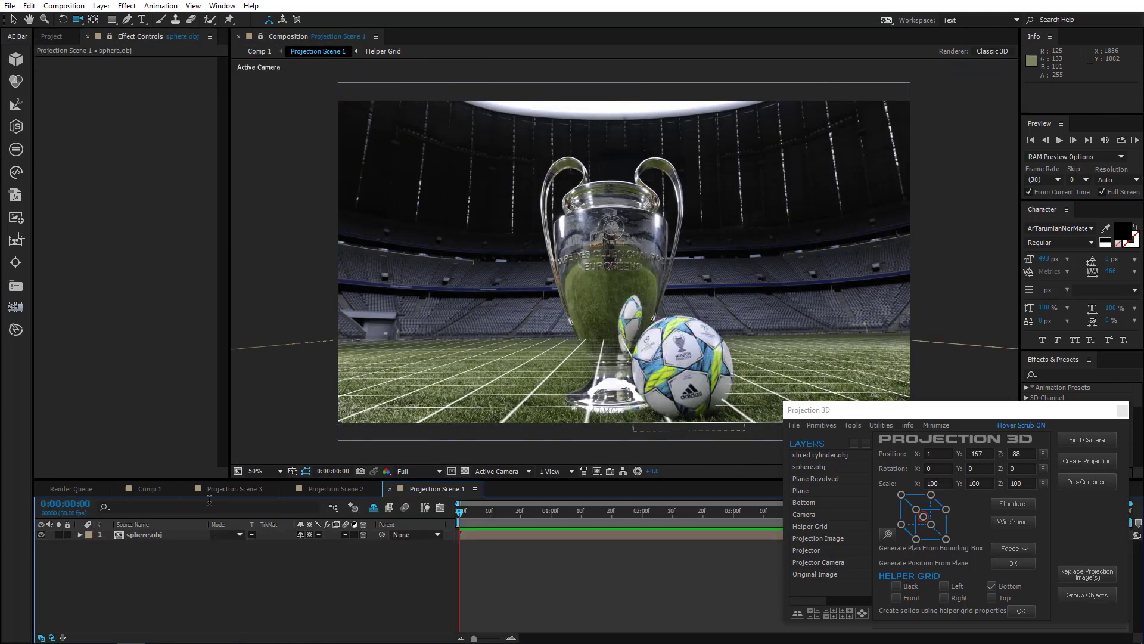
Step: Return to Comp 1 and select the Anim Camera layer
click(150, 488)
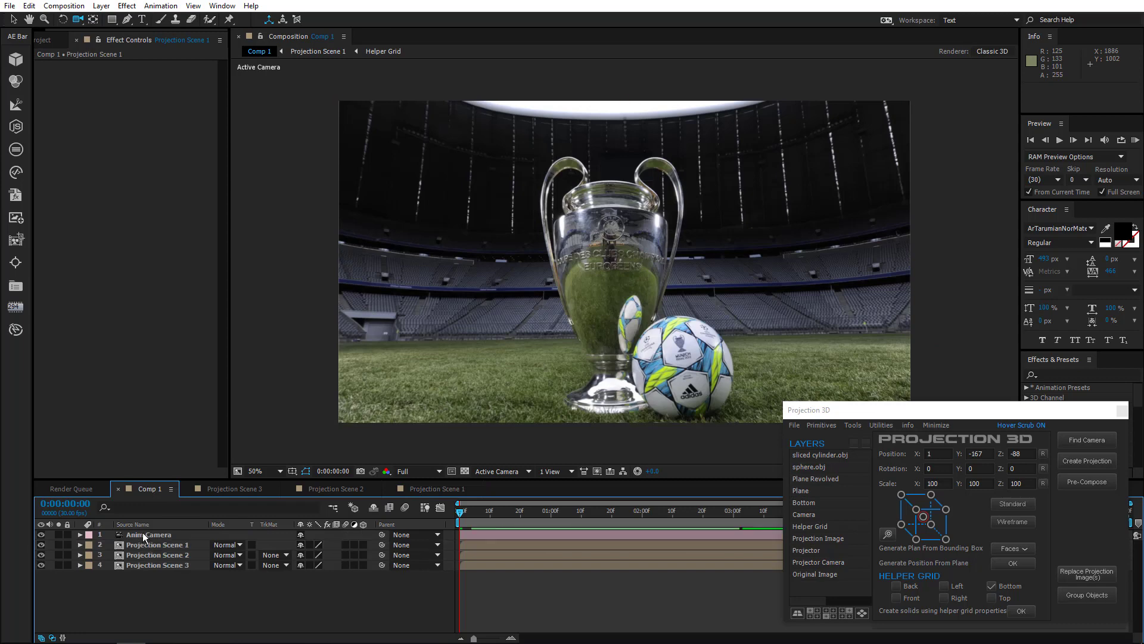
click(151, 534)
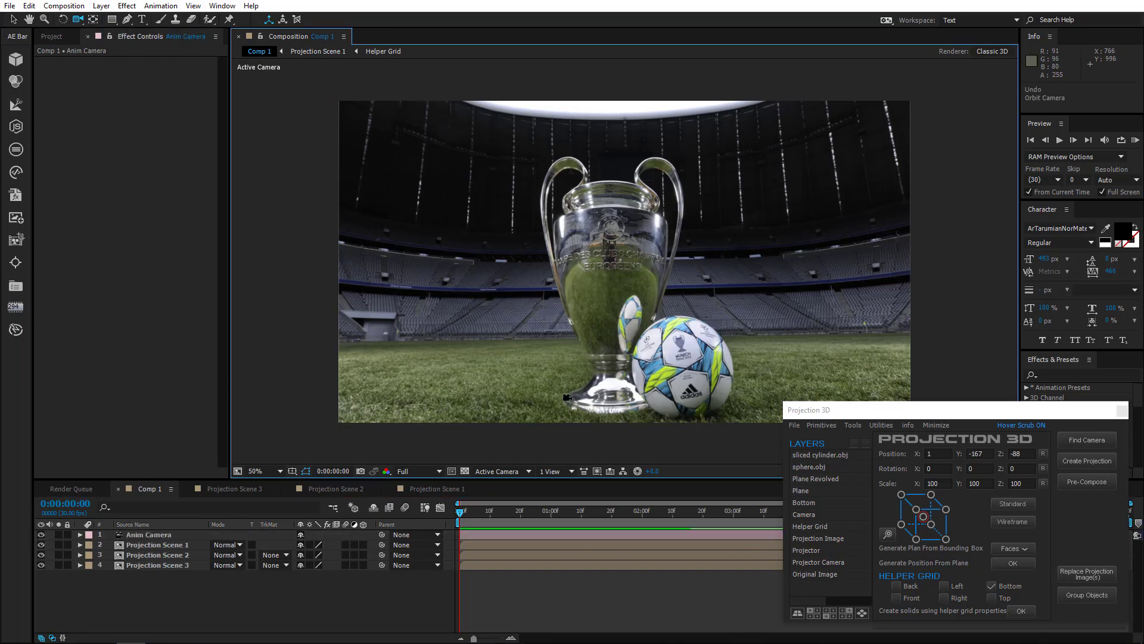